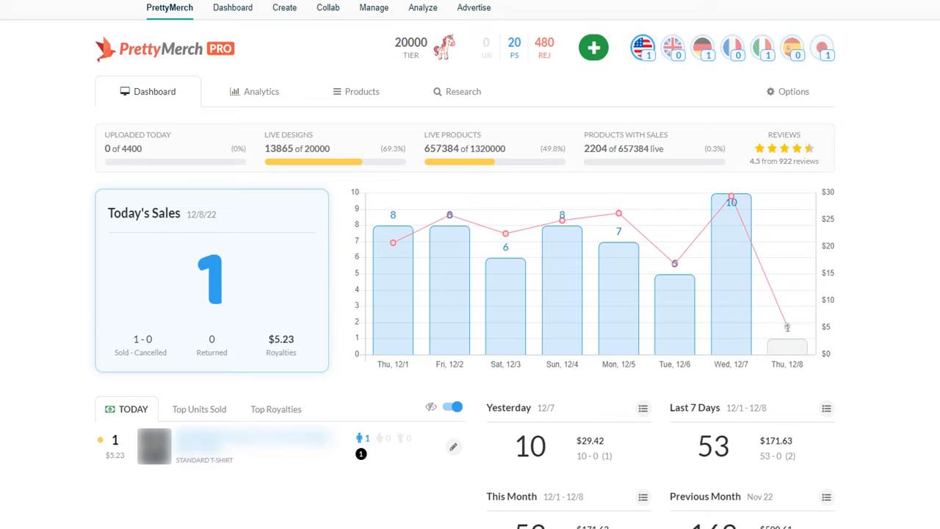
mouse_move(873, 103)
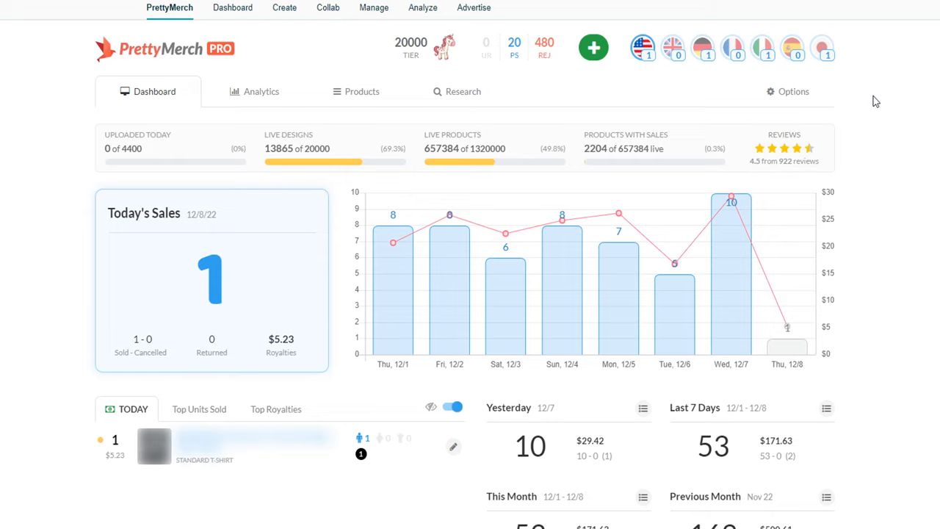
mouse_move(844, 105)
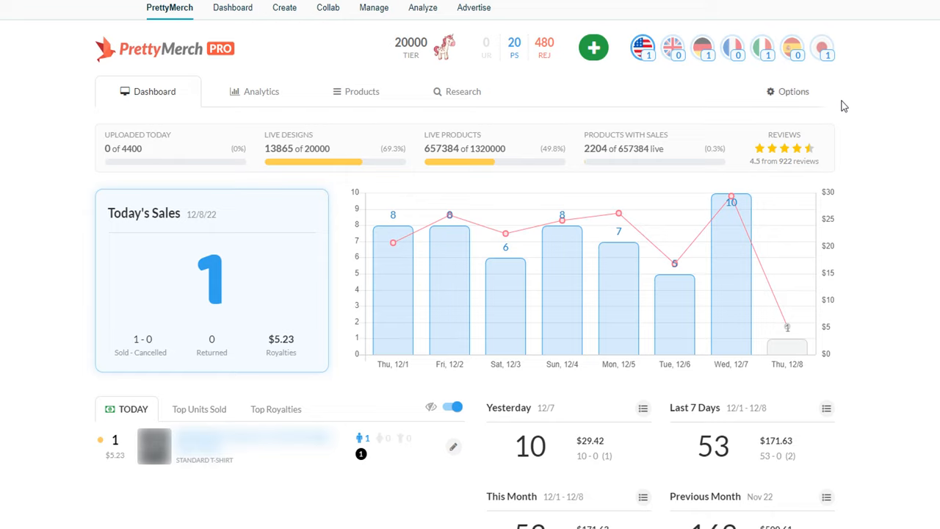
mouse_move(145, 154)
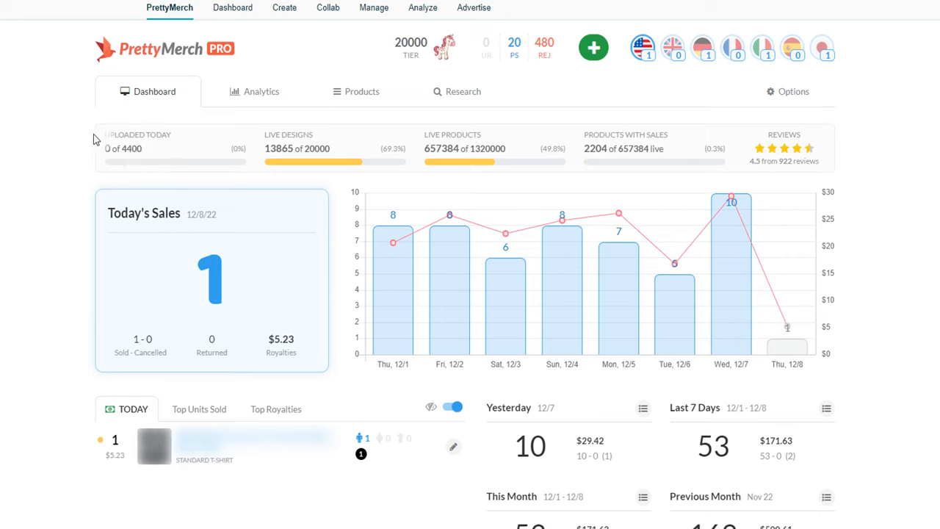
mouse_move(96, 167)
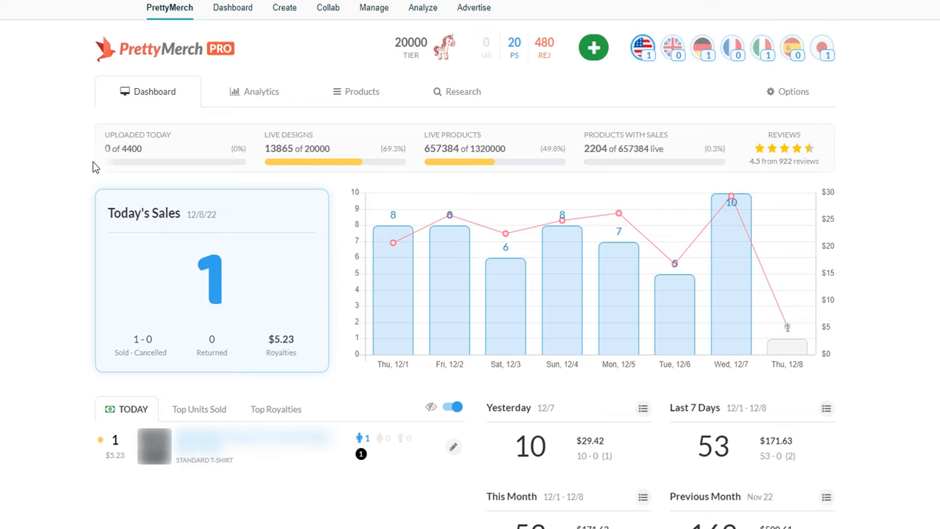
mouse_move(125, 148)
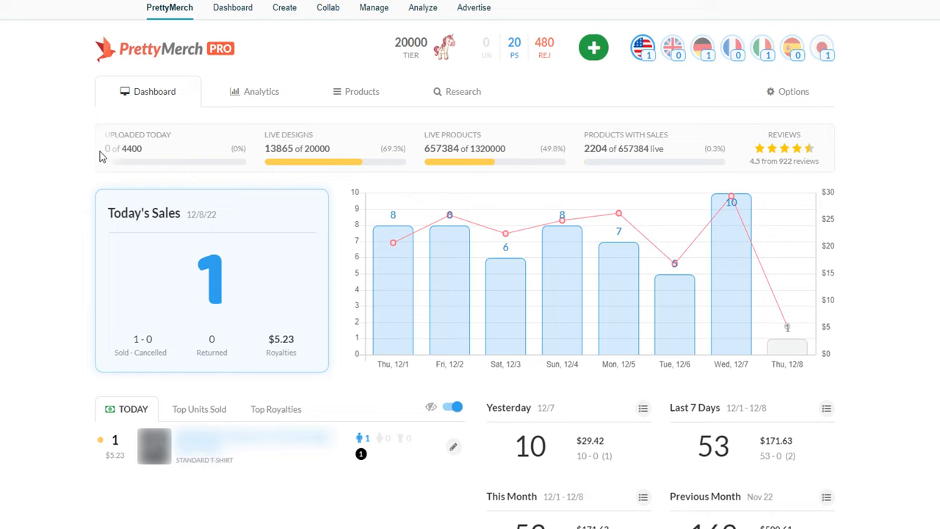
mouse_move(87, 166)
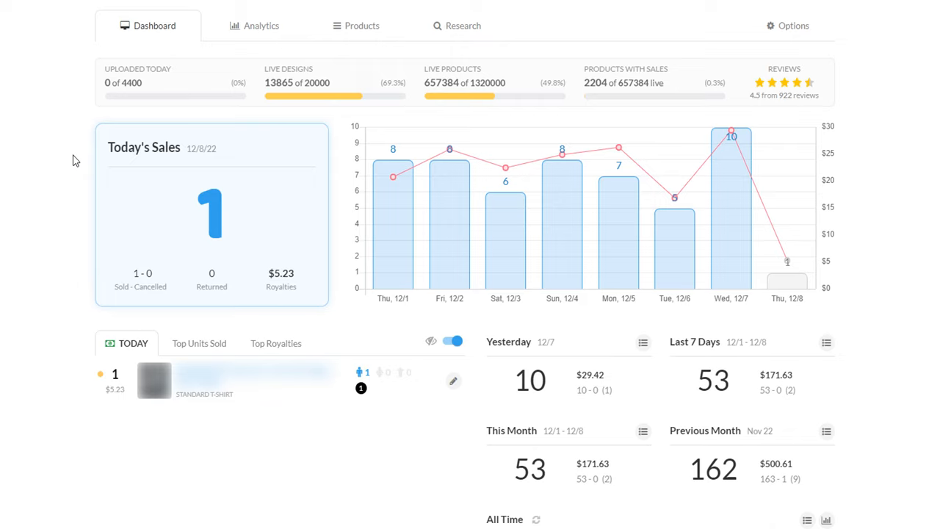
mouse_move(61, 184)
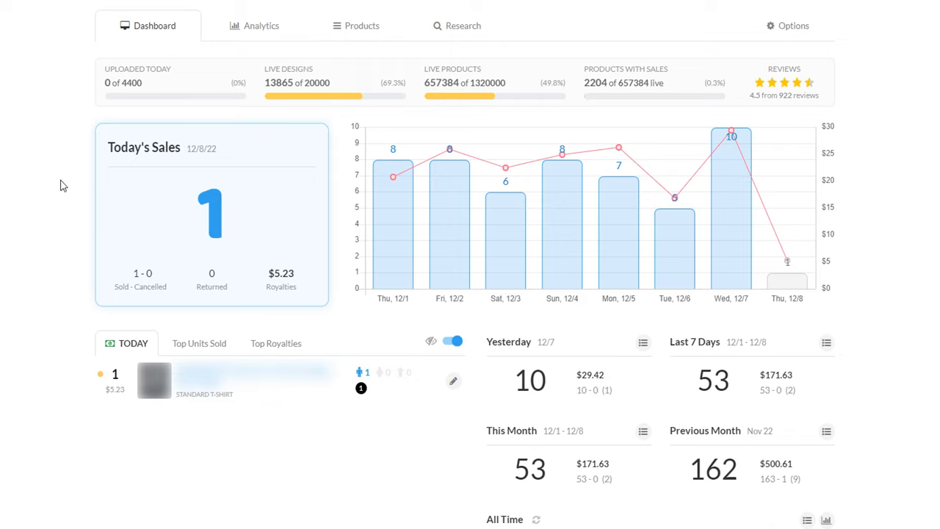
mouse_move(188, 123)
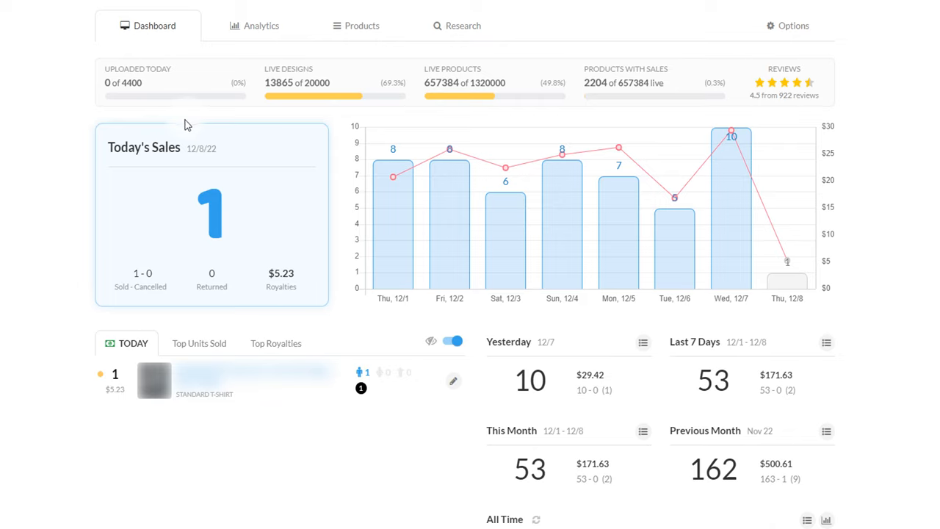
mouse_move(83, 71)
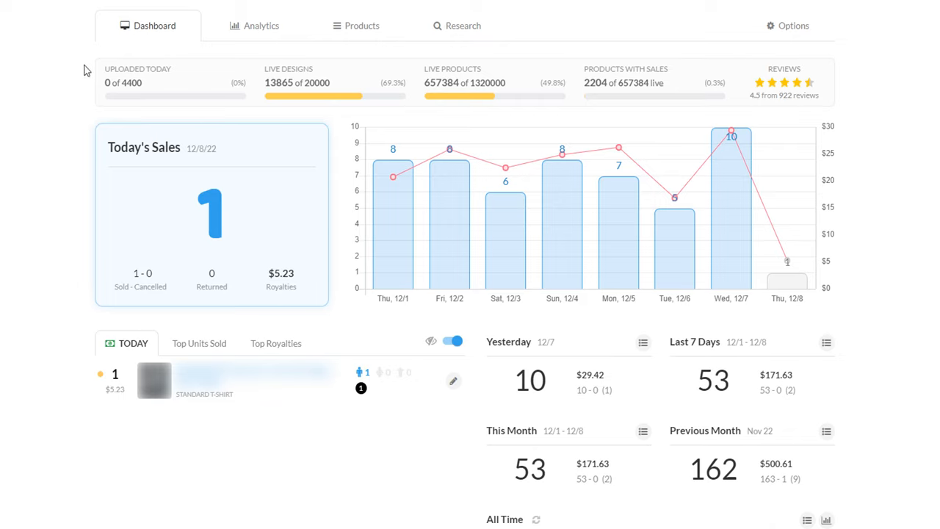
mouse_move(66, 69)
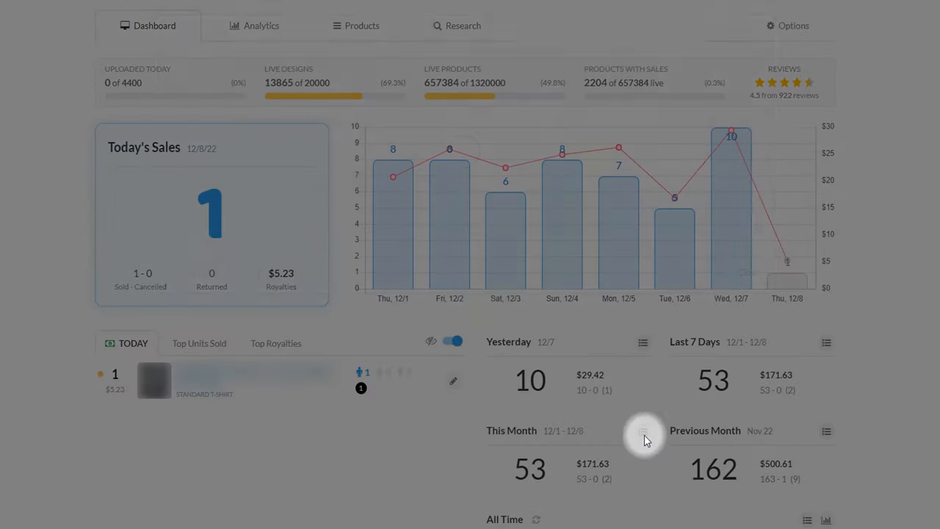
- Open the 12/1–12/8 sales details and review the per-design list: 54 sales, 2 returns, $173.84 royalties
left_click(643, 431)
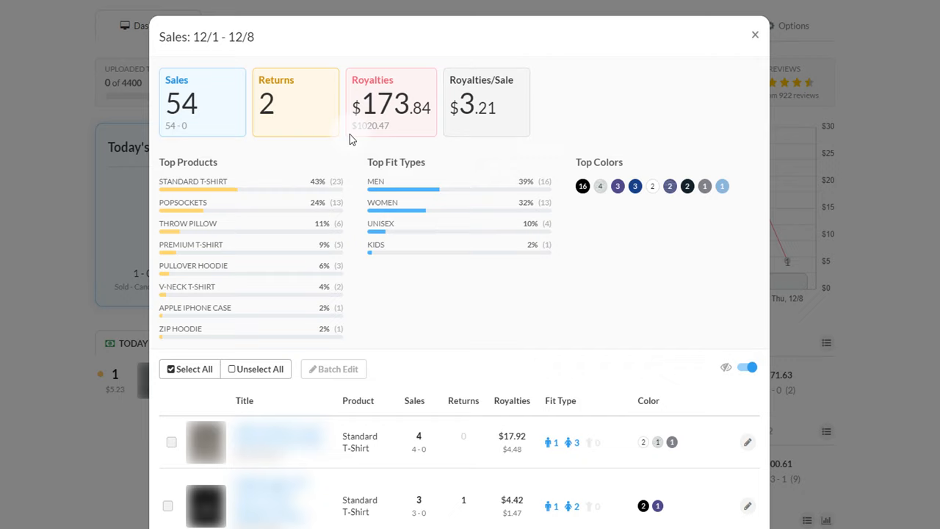
mouse_move(373, 150)
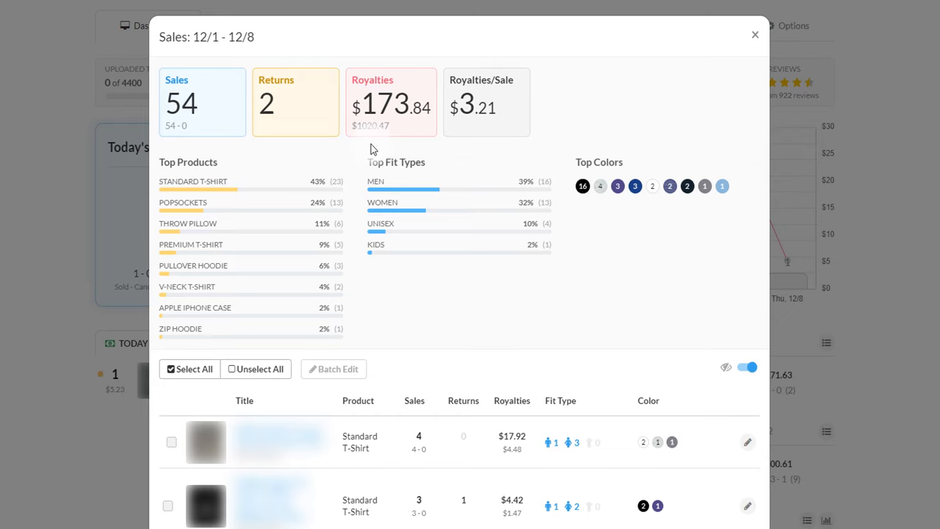
mouse_move(375, 147)
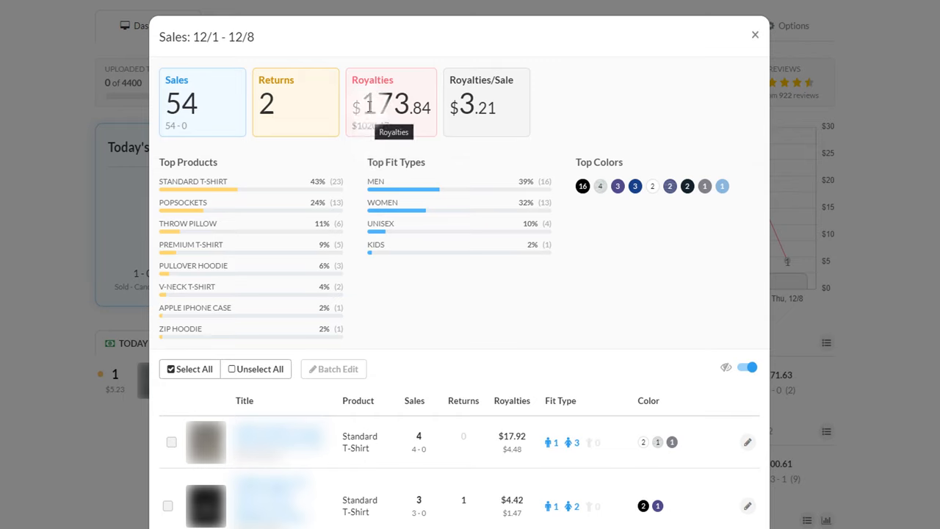
mouse_move(536, 105)
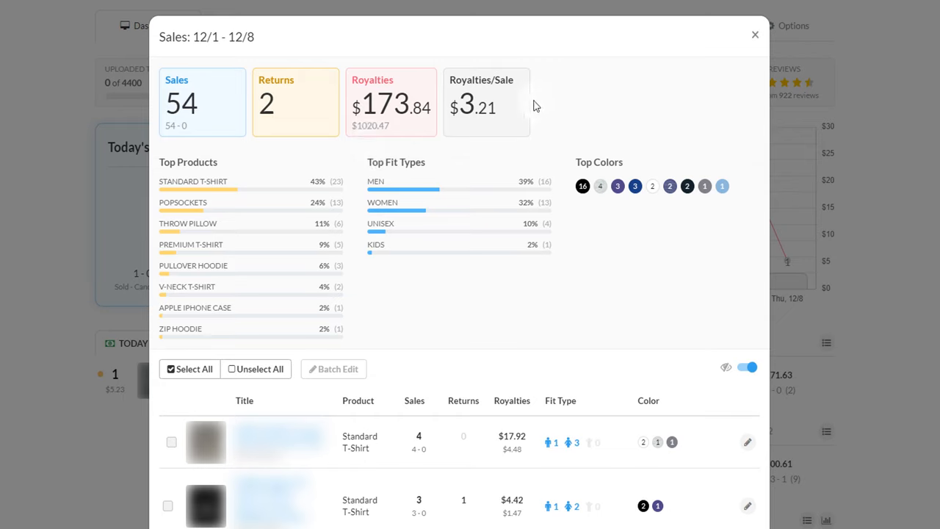
mouse_move(514, 121)
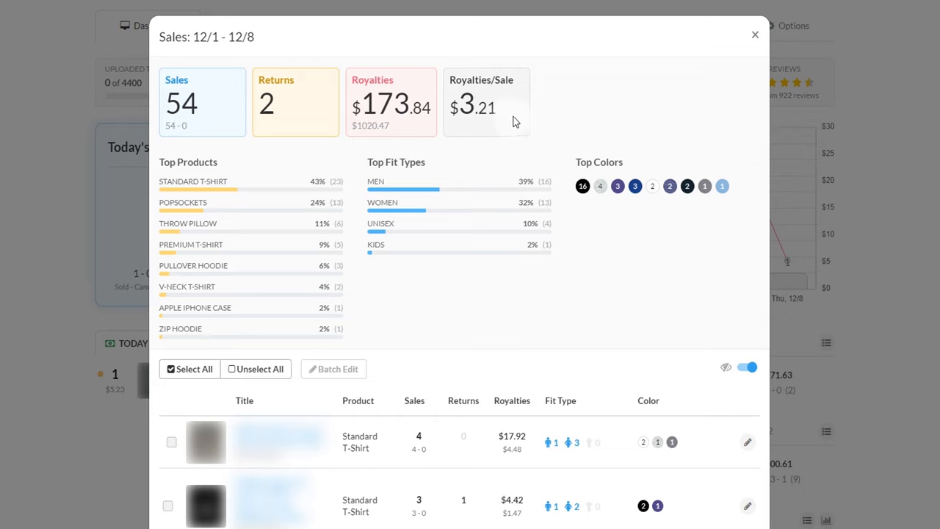
mouse_move(507, 140)
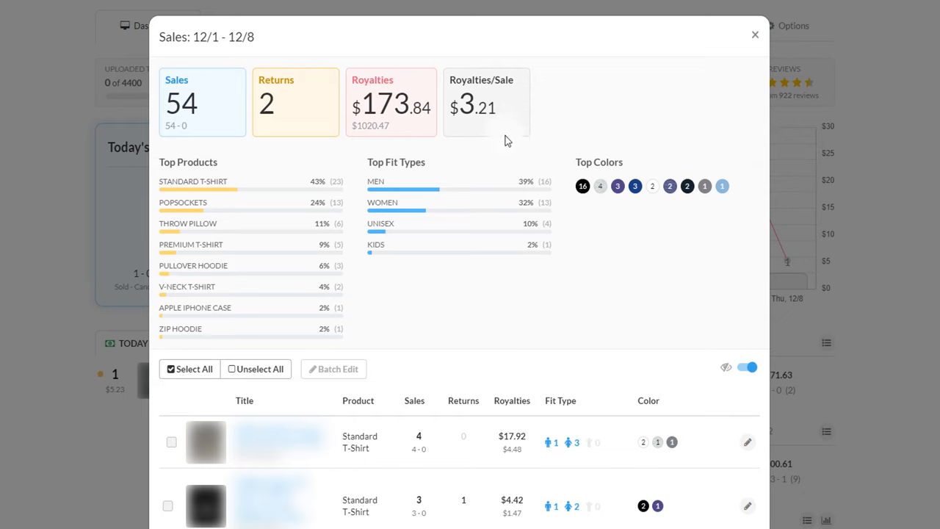
mouse_move(519, 111)
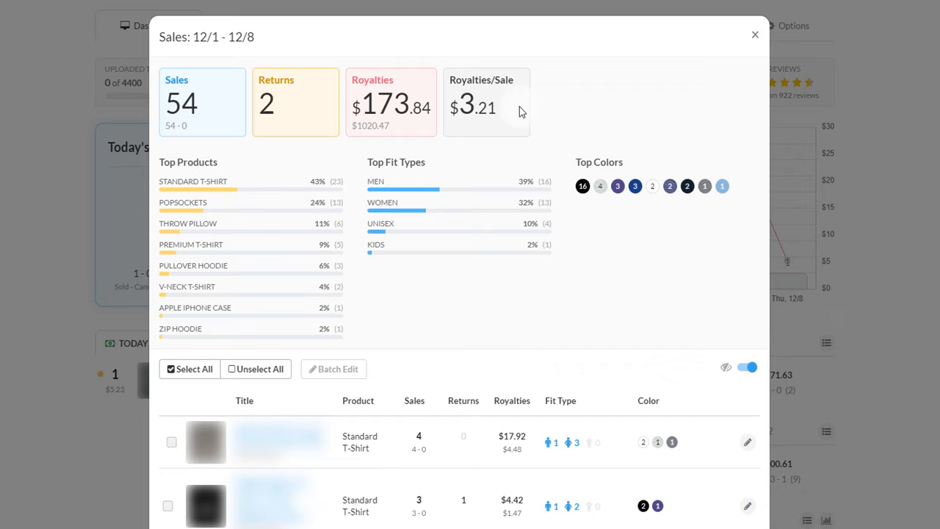
mouse_move(556, 99)
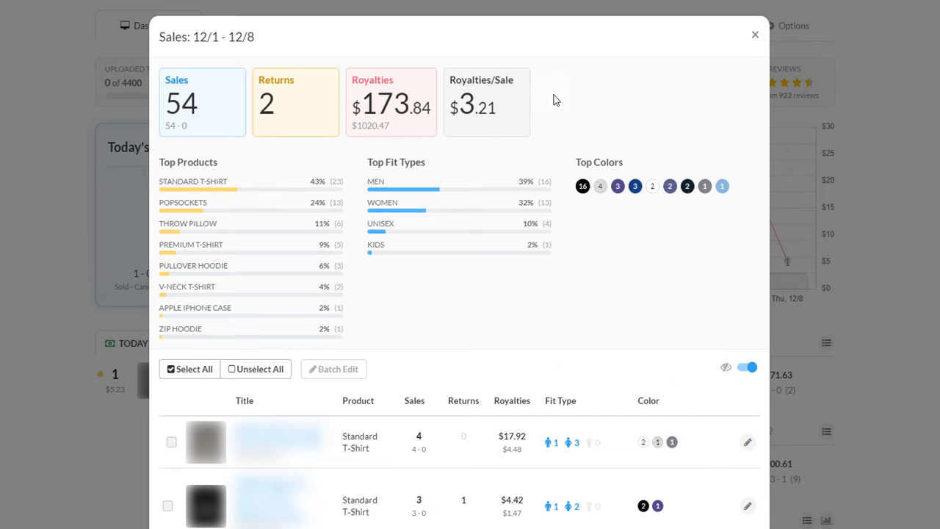
scroll("down", 3)
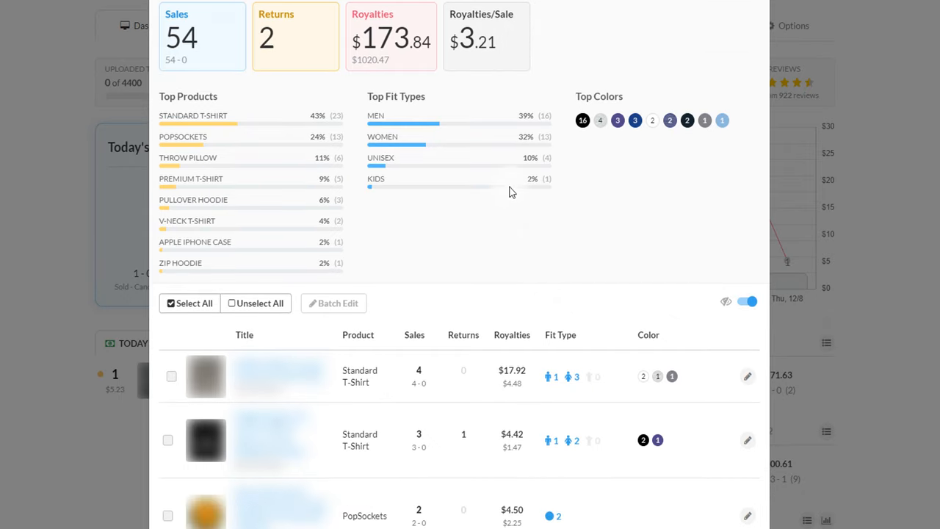
scroll("down", 3)
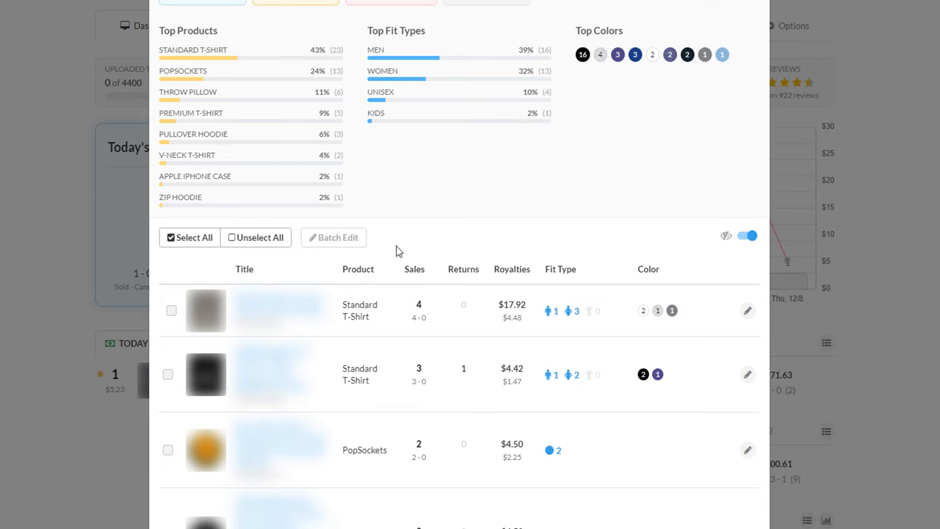
scroll("down", 3)
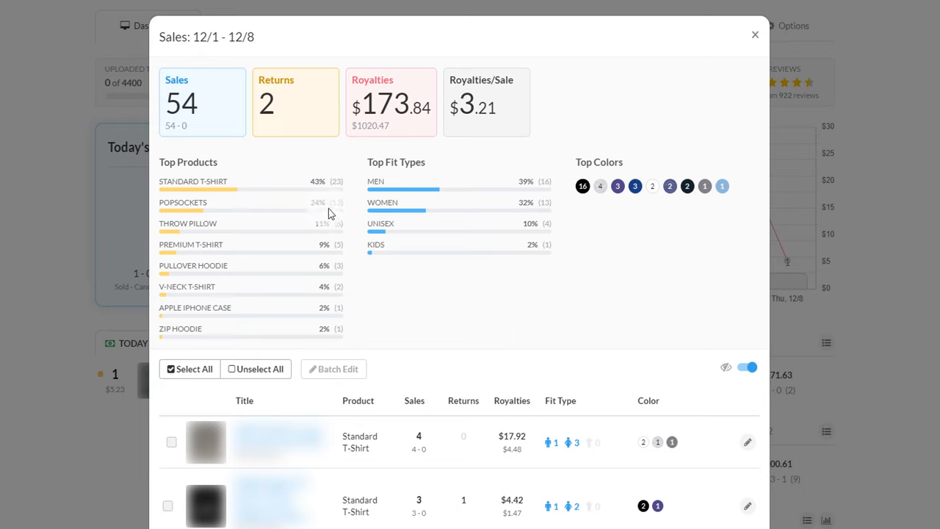
mouse_move(315, 204)
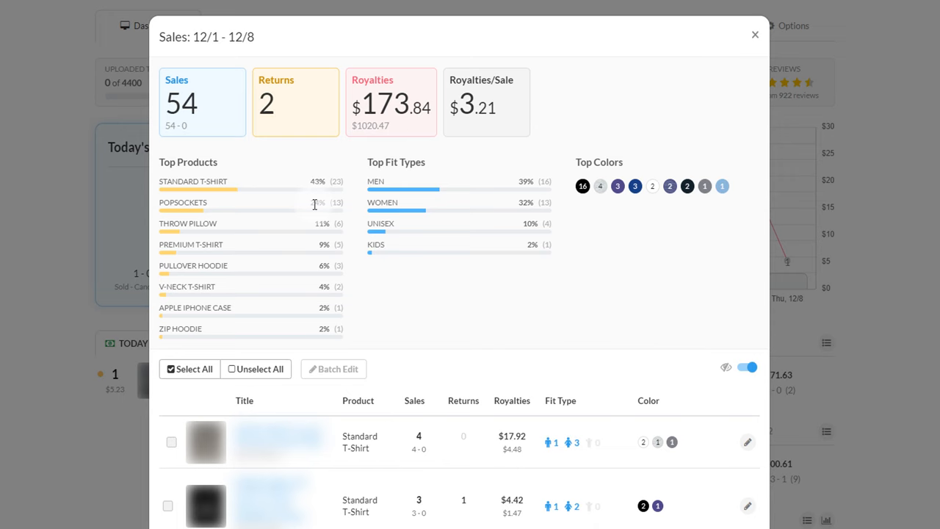
mouse_move(654, 311)
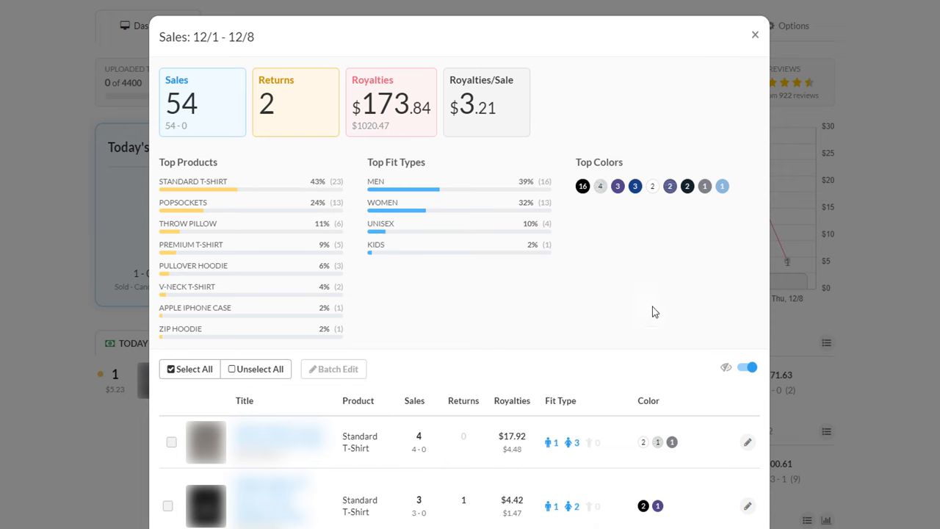
left_click(755, 34)
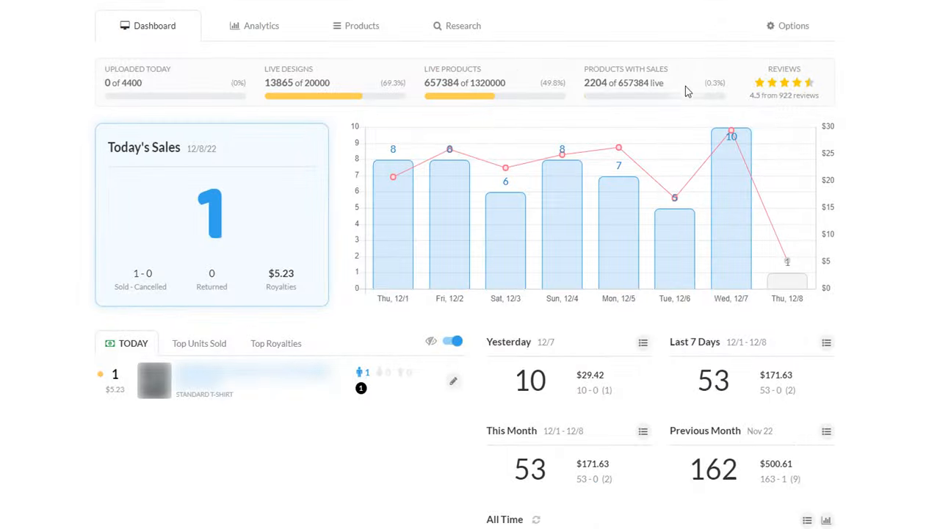
mouse_move(876, 168)
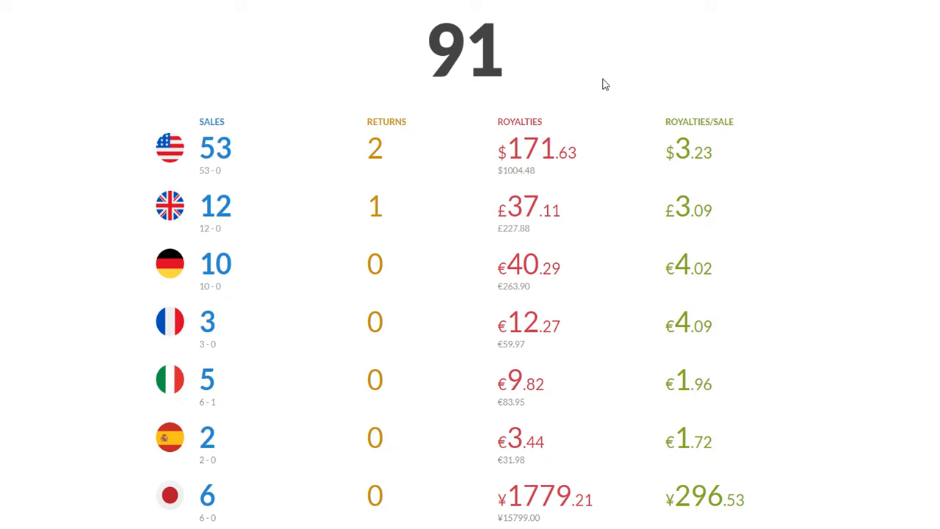
mouse_move(373, 175)
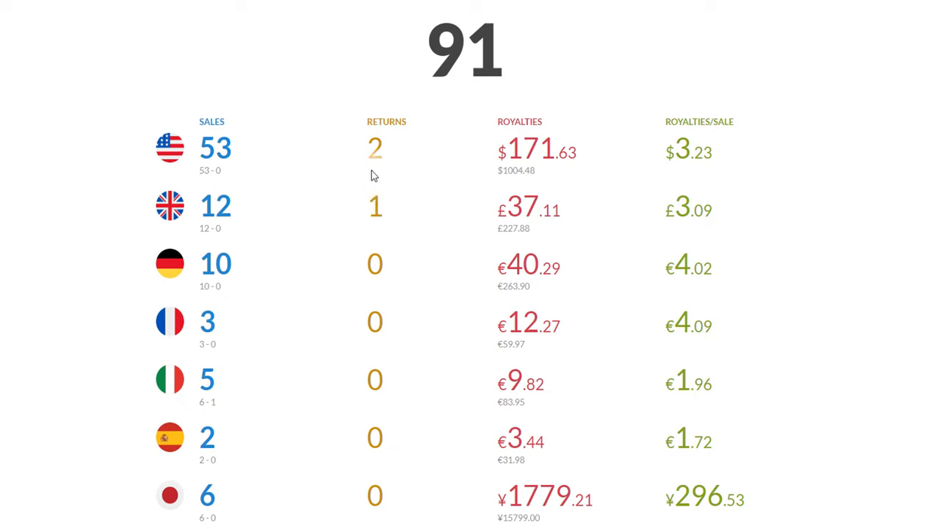
mouse_move(360, 154)
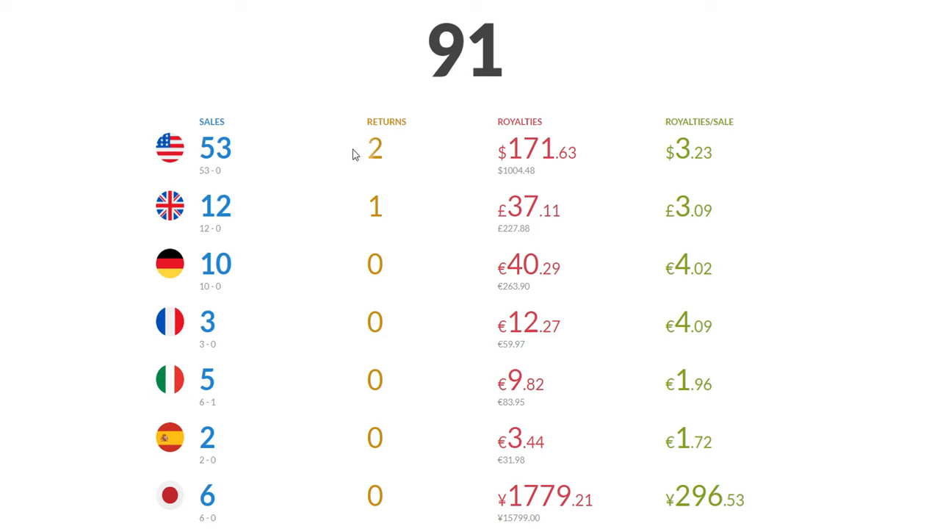
scroll("up", 3)
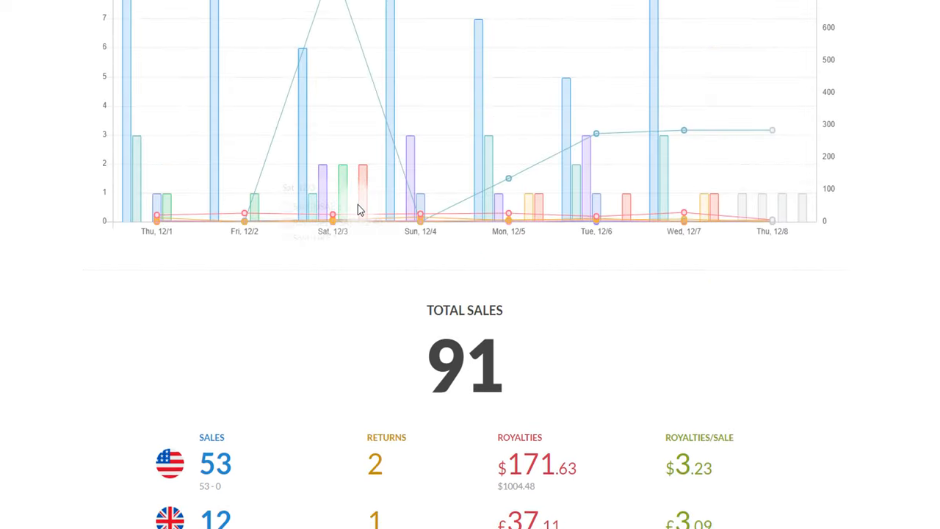
scroll("up", 3)
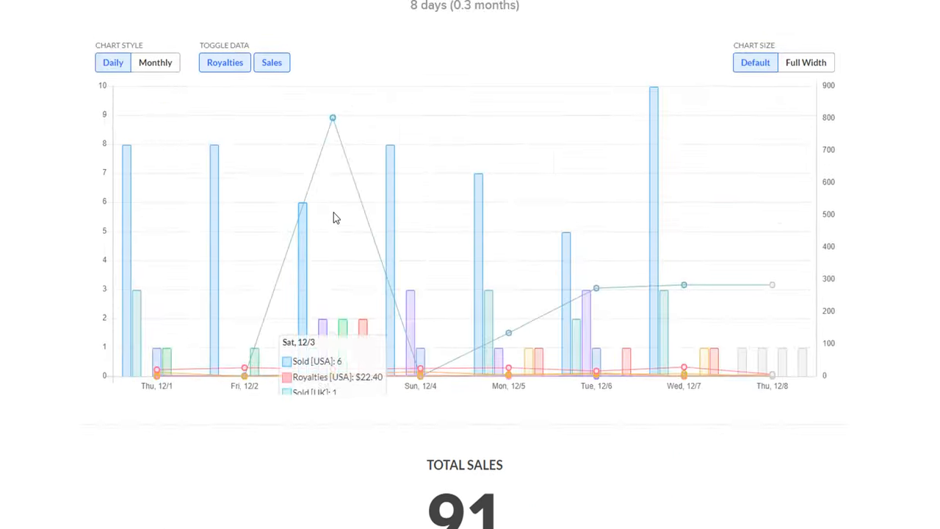
scroll("down", 3)
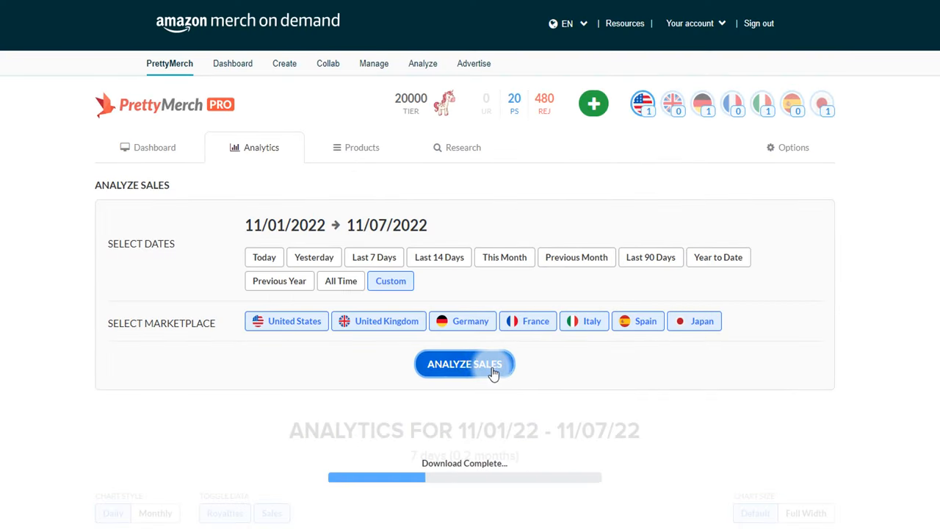
- Analyze sales for 11/01–11/07/2022 across all marketplaces: 68 total, US 39 sales with 3 returns
left_click(464, 363)
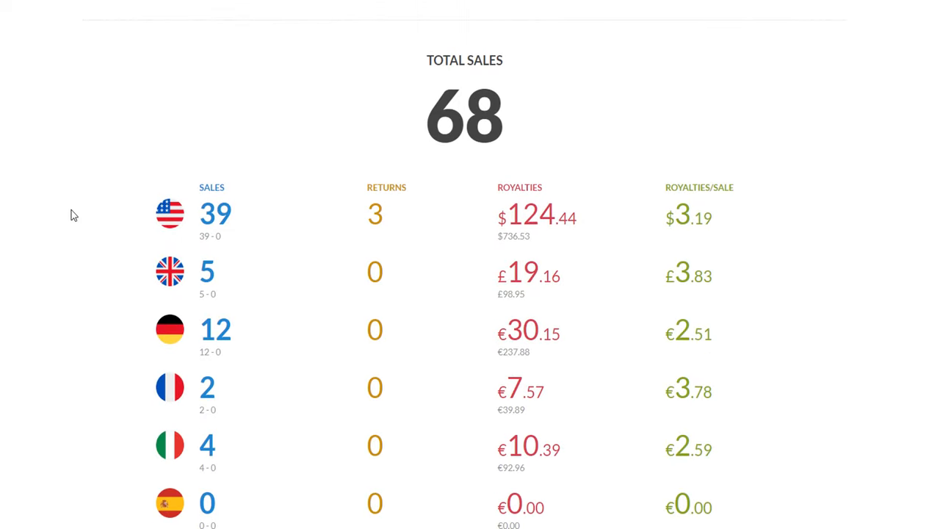
scroll("down", 3)
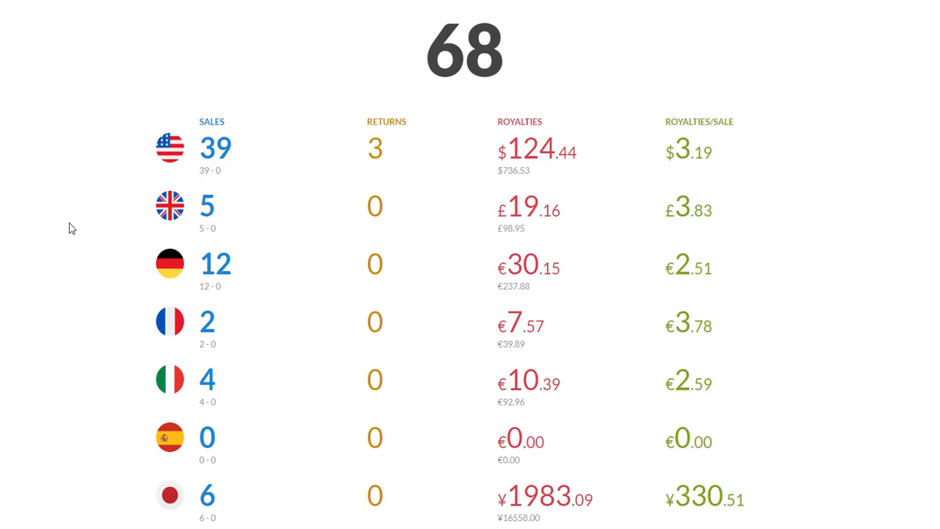
mouse_move(62, 227)
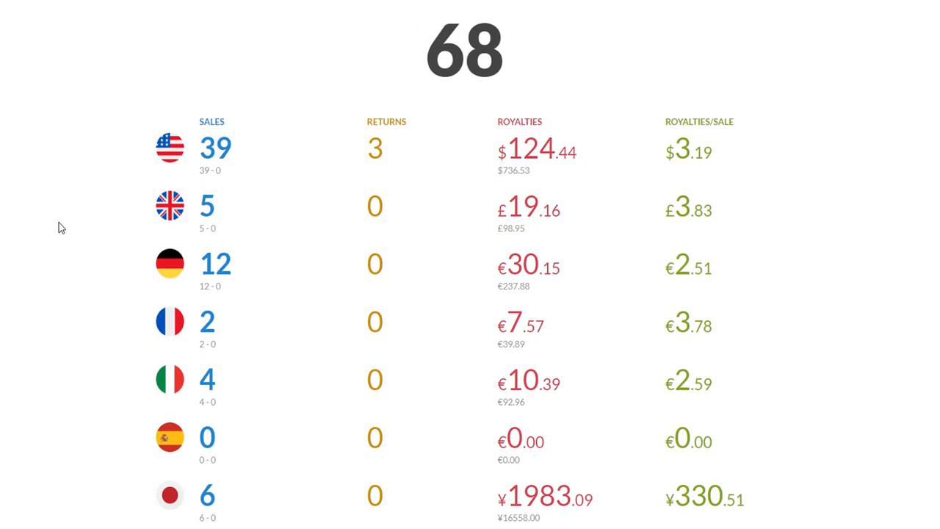
mouse_move(466, 19)
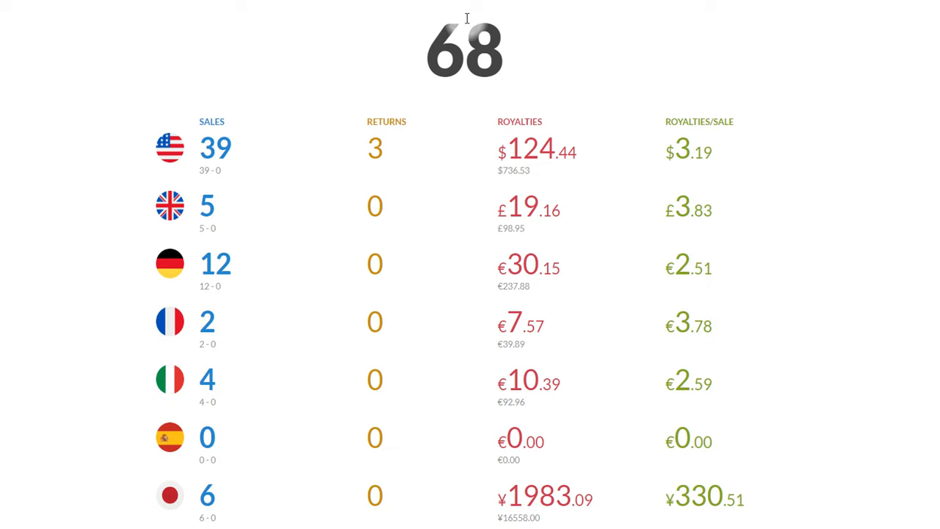
mouse_move(536, 50)
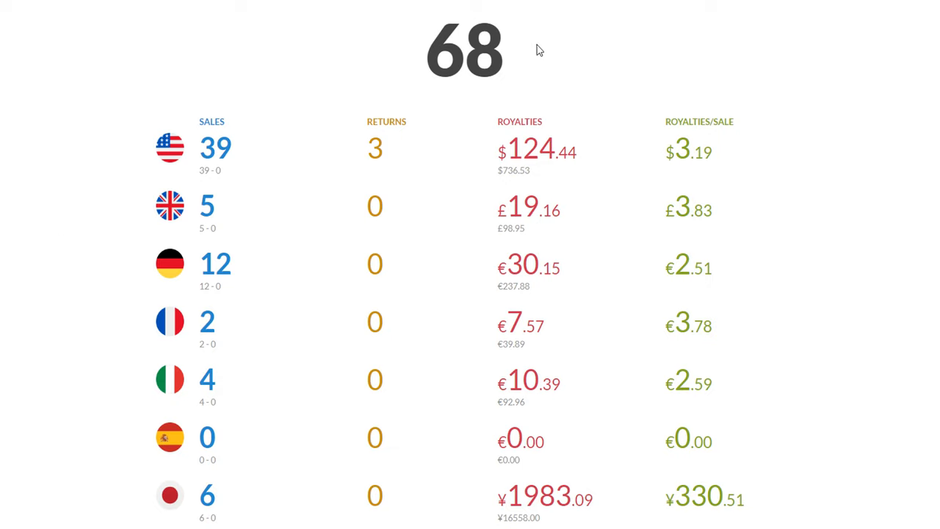
mouse_move(448, 121)
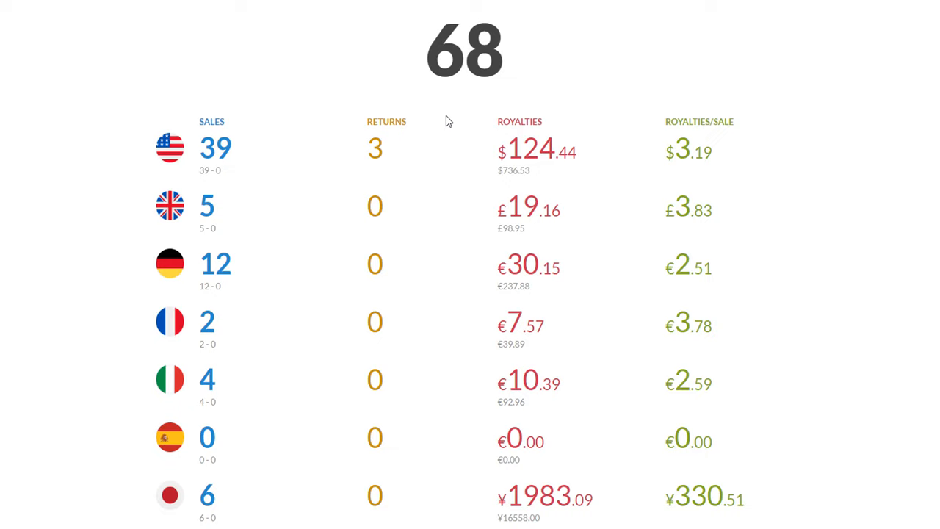
mouse_move(409, 153)
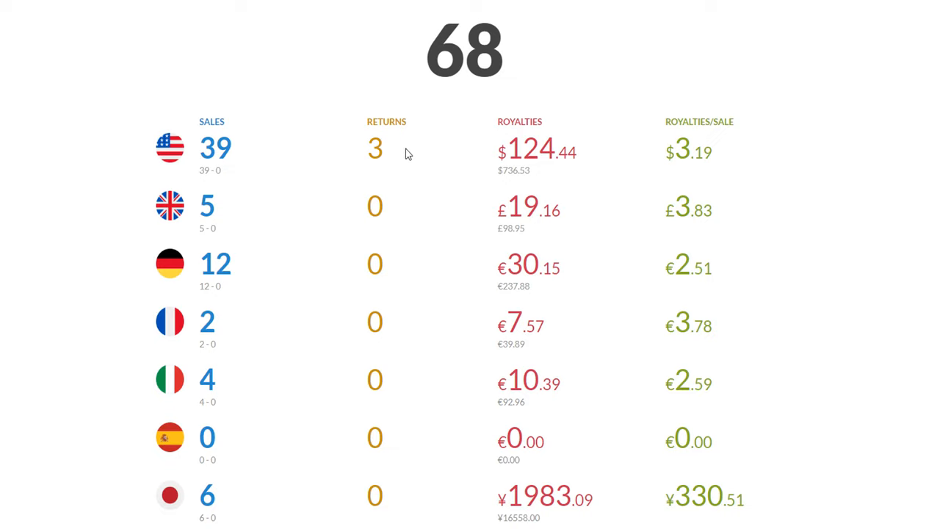
mouse_move(407, 149)
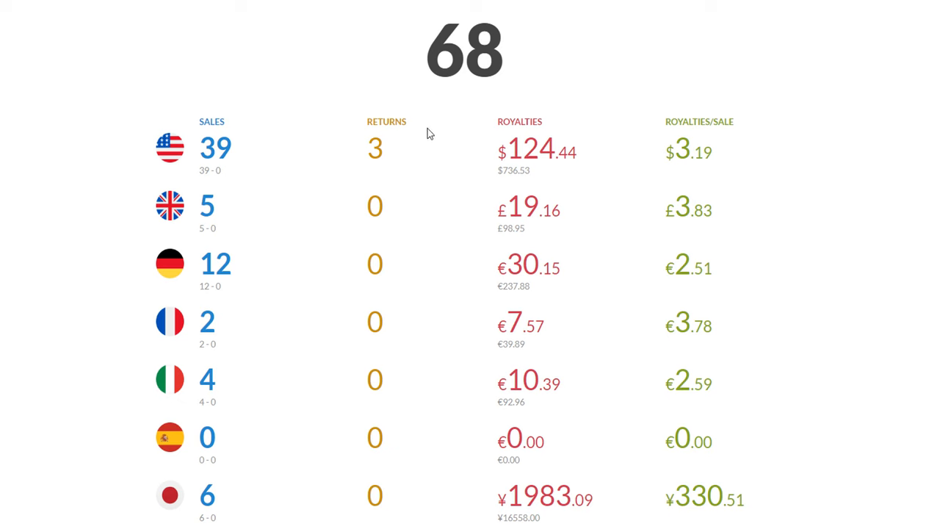
scroll("up", 3)
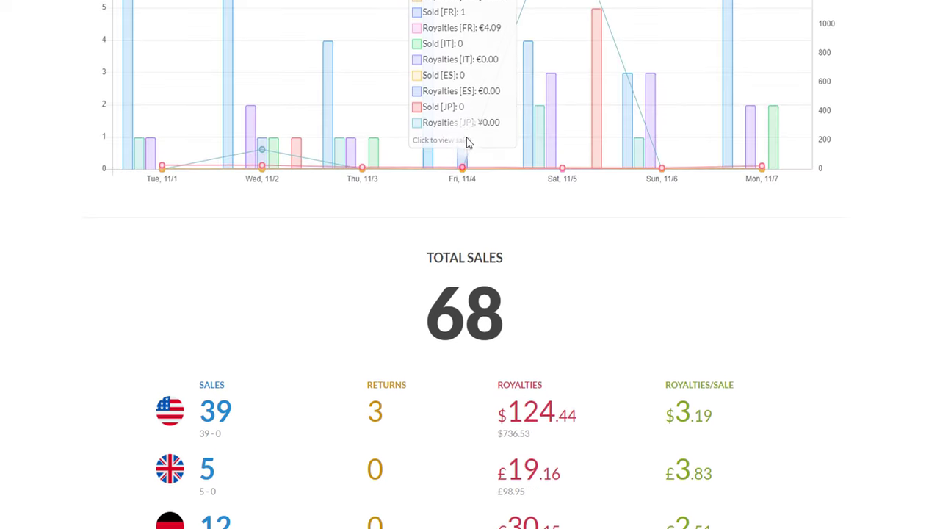
scroll("up", 3)
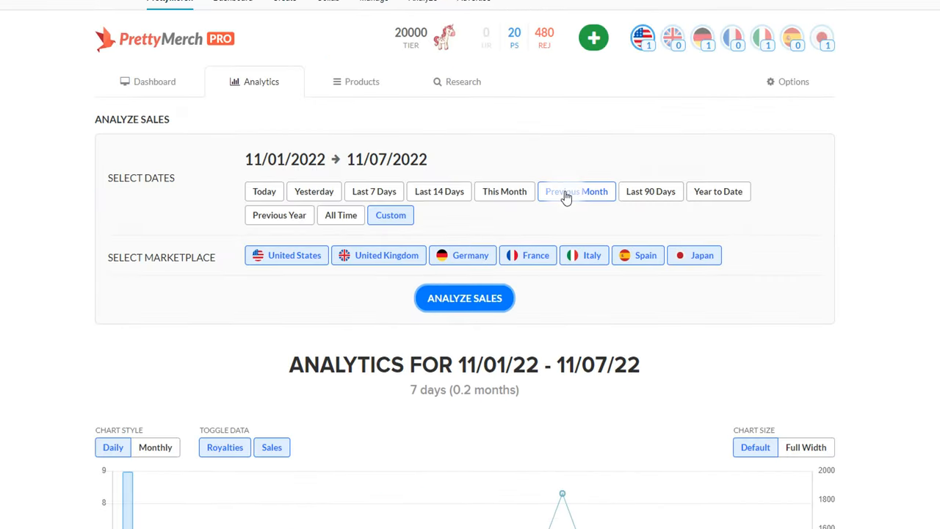
mouse_move(591, 227)
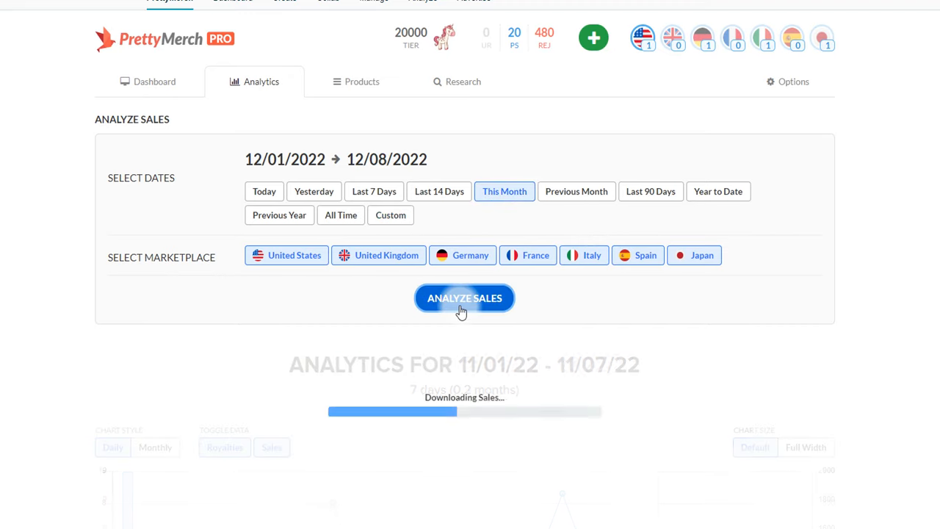
- Analyze This Month's sales and review the breakdown: 91 total, US 53, UK 12, Germany 10
left_click(464, 298)
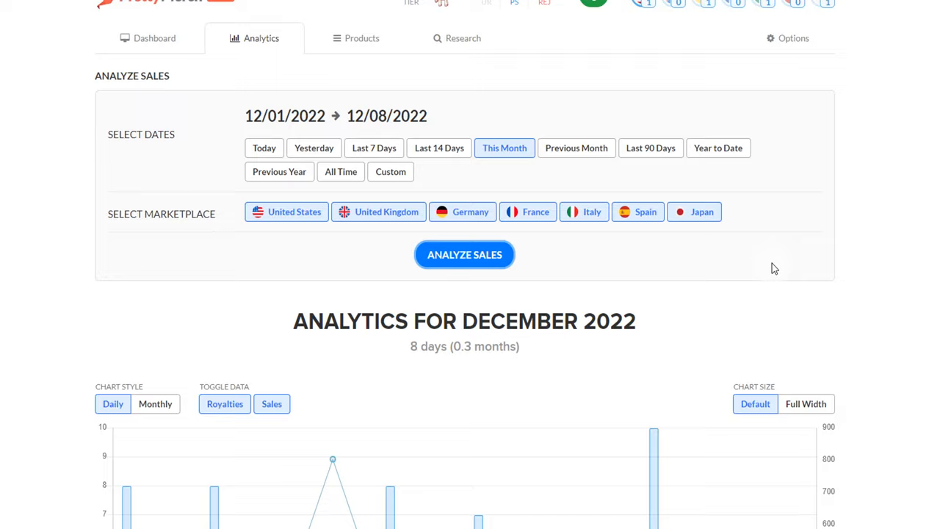
scroll("down", 3)
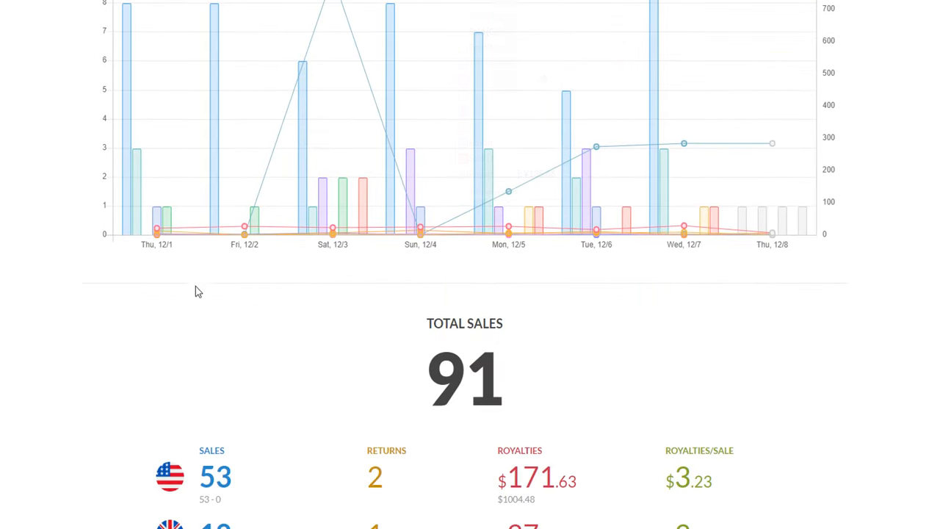
scroll("down", 3)
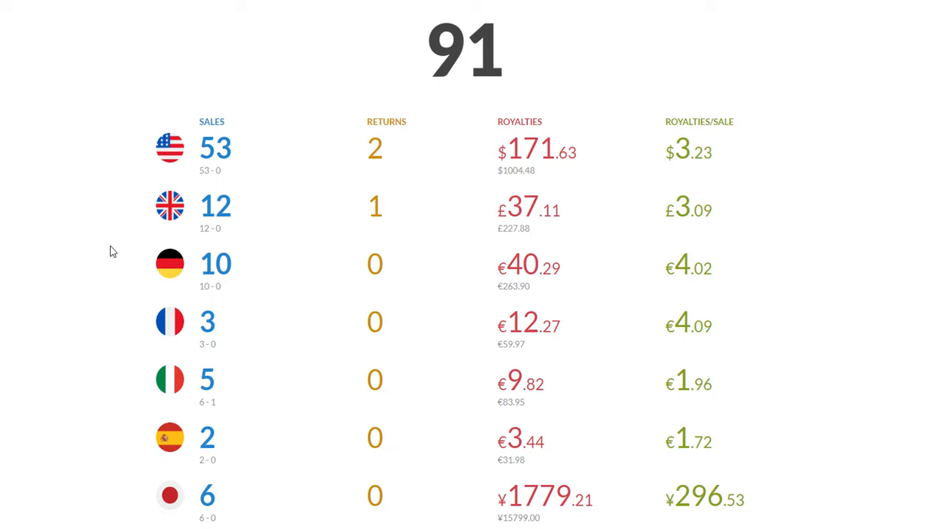
mouse_move(327, 72)
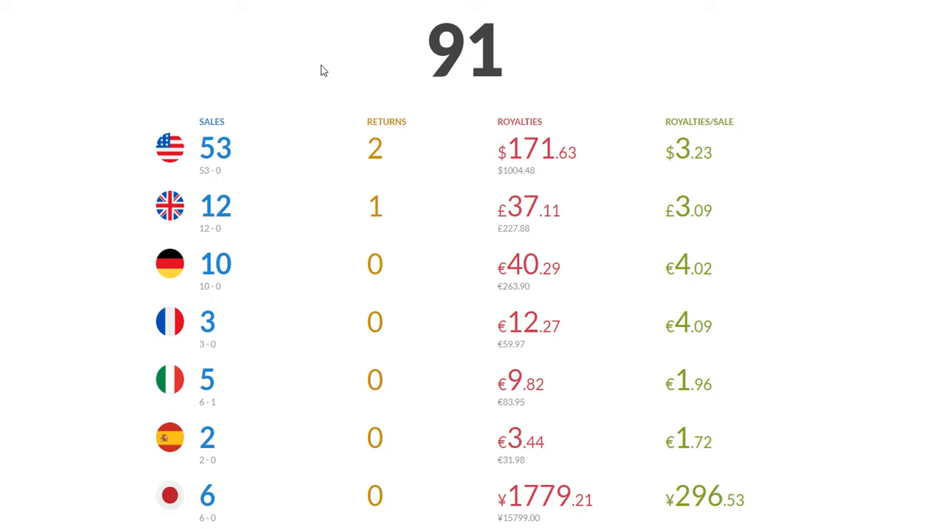
mouse_move(329, 78)
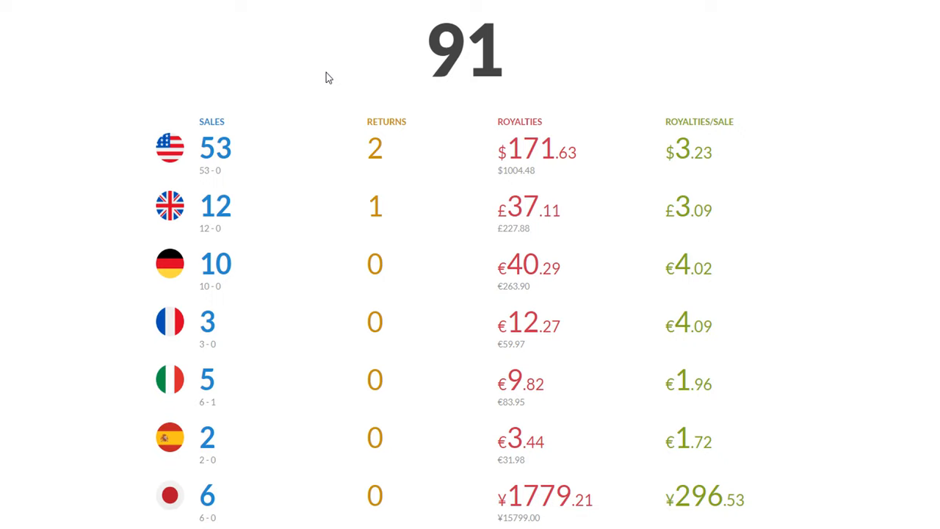
mouse_move(300, 68)
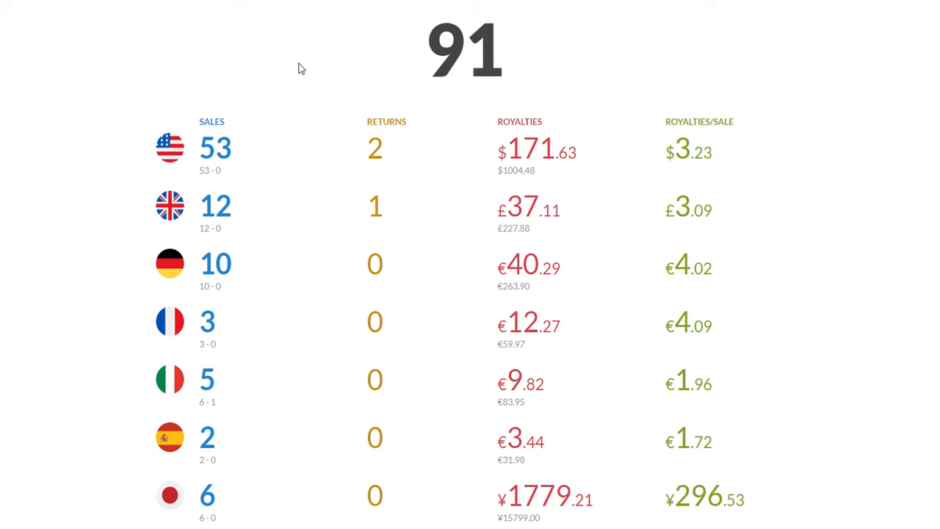
mouse_move(296, 86)
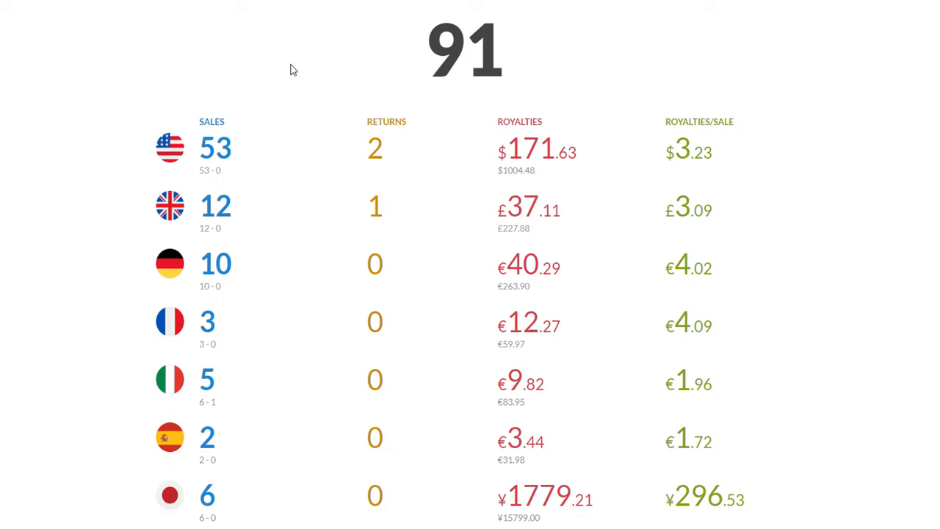
mouse_move(307, 72)
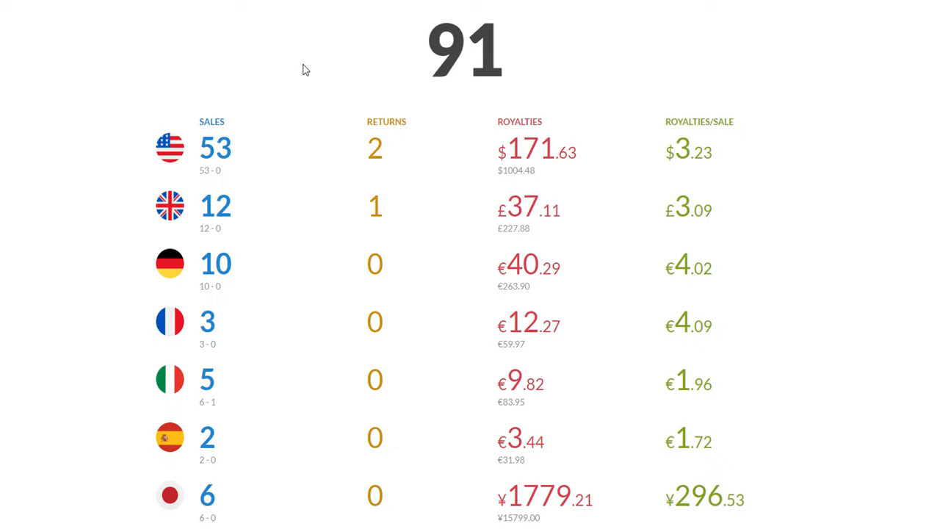
mouse_move(304, 59)
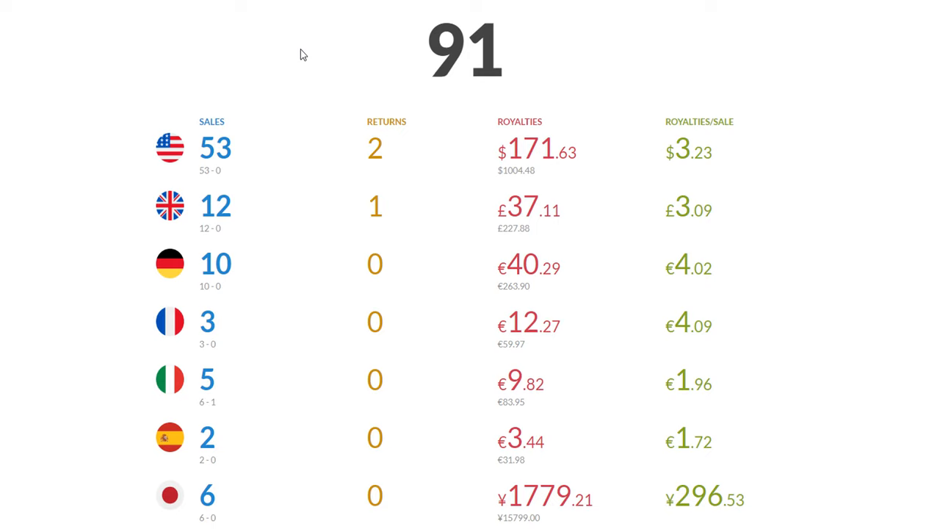
mouse_move(313, 48)
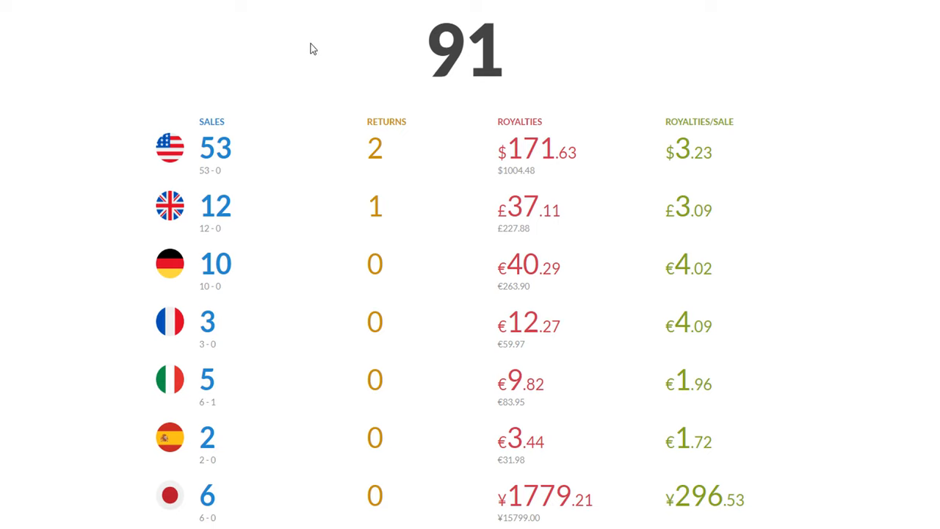
- Go back to the Dashboard tab showing 1 sale today and the 12/1–12/8 daily chart
scroll("up", 3)
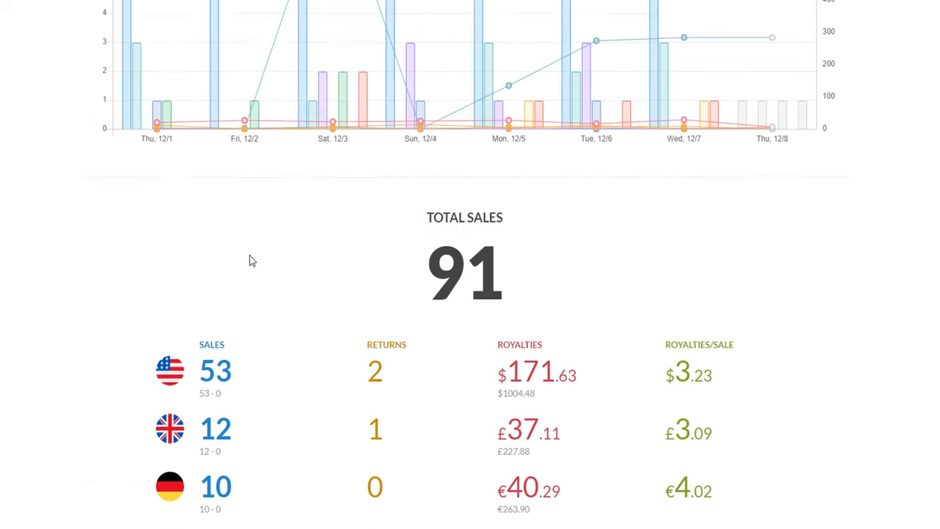
scroll("up", 3)
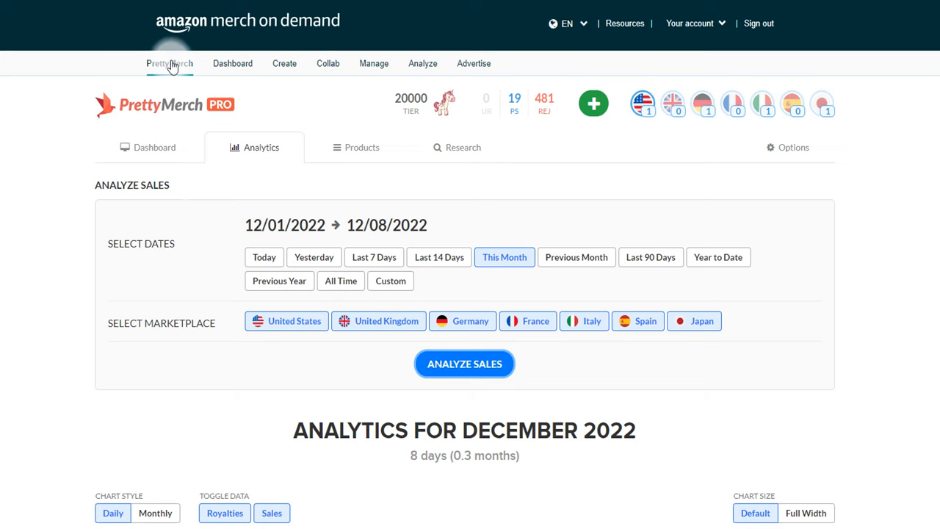
mouse_move(722, 89)
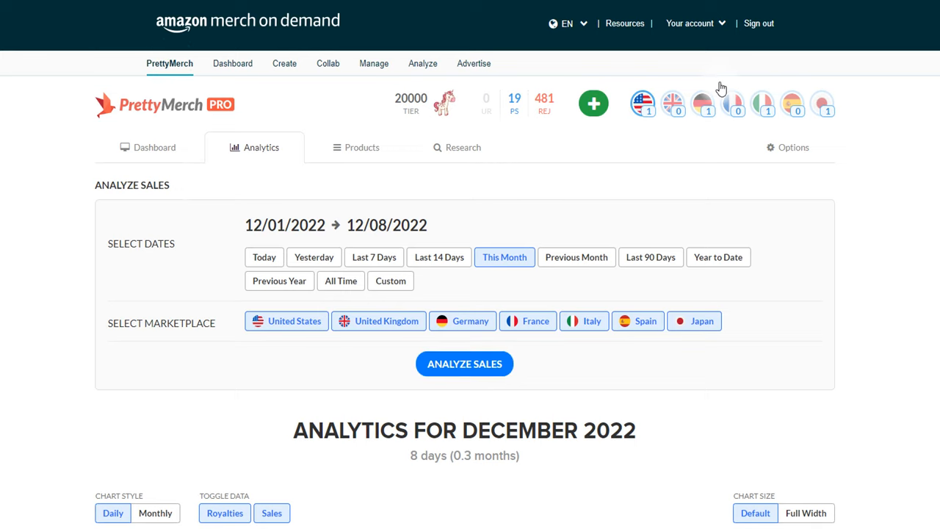
left_click(155, 147)
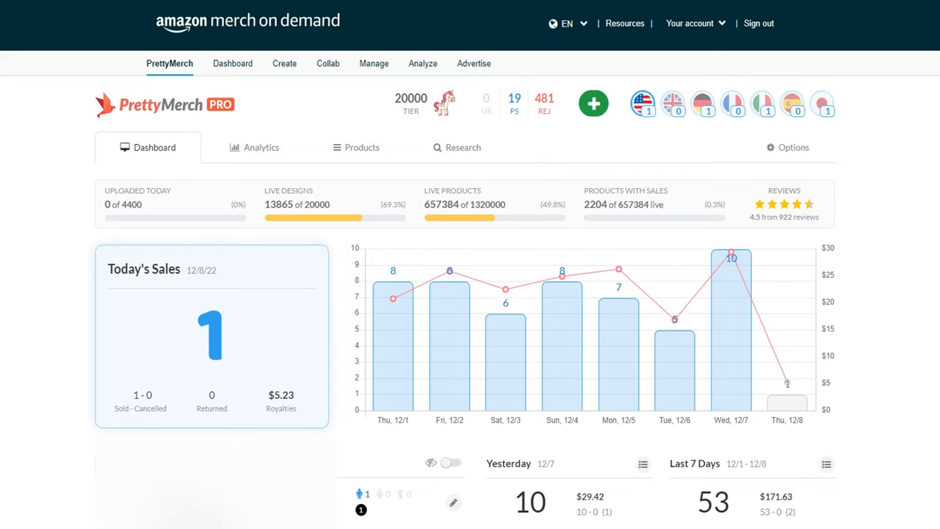
- Show today's products, then open the All Time chart: 12,034 sales, 496 returns, $37,964.66 royalties
left_click(451, 463)
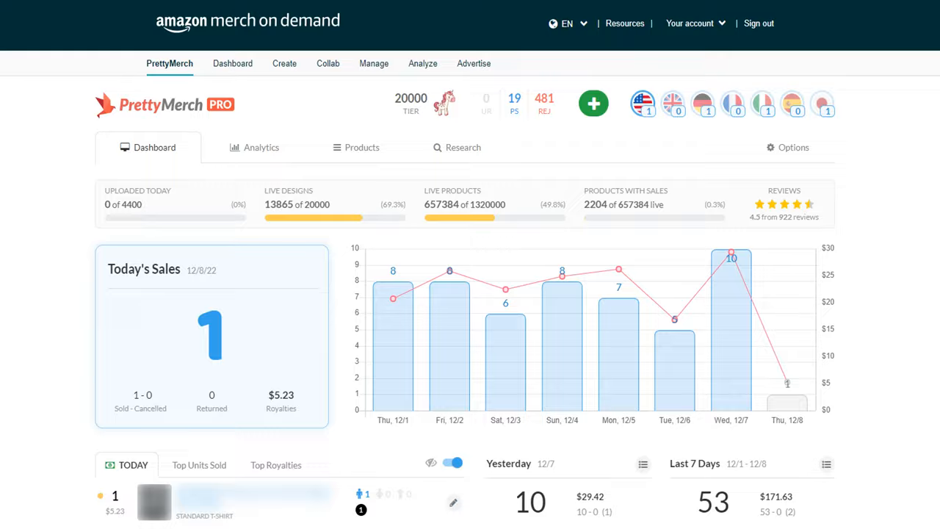
scroll("down", 3)
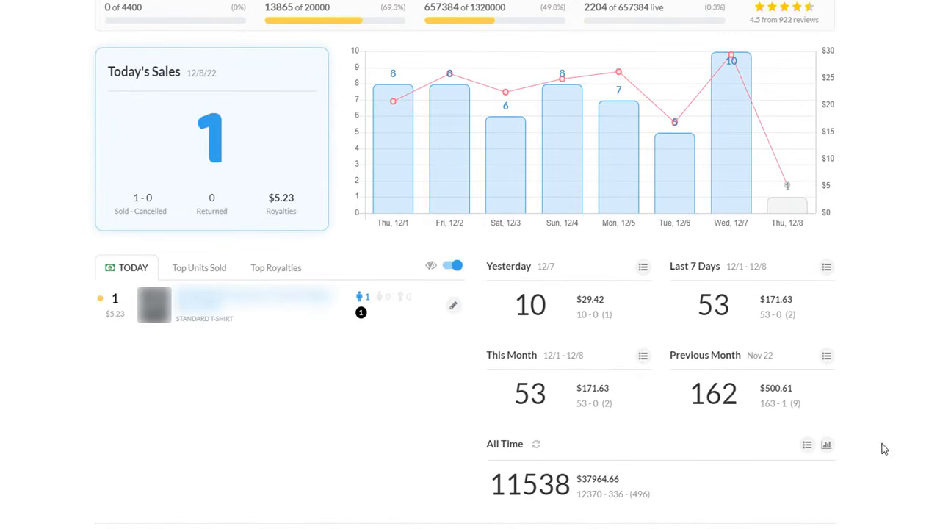
left_click(826, 445)
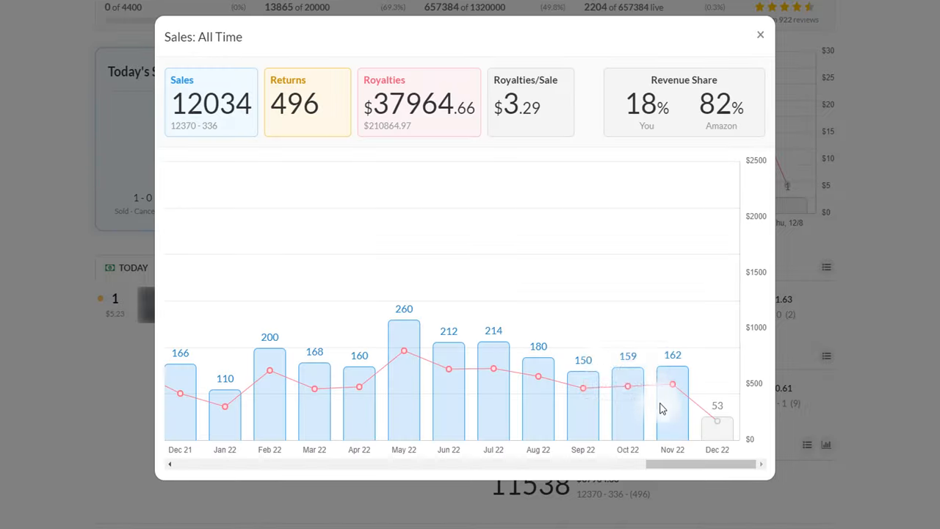
- Scroll the all-time monthly chart back toward 2019 and forward to Dec 2022, then close it
left_click_drag(683, 464, 572, 464)
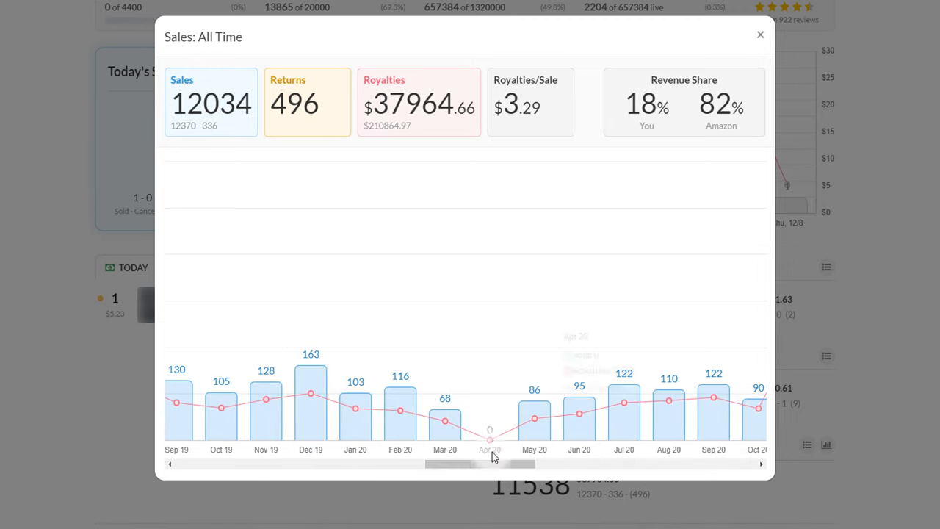
mouse_move(489, 430)
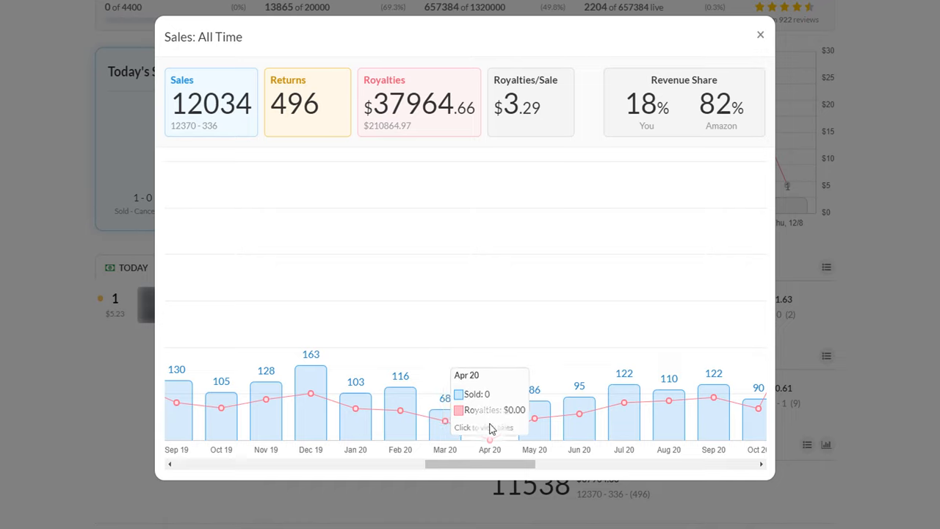
mouse_move(497, 382)
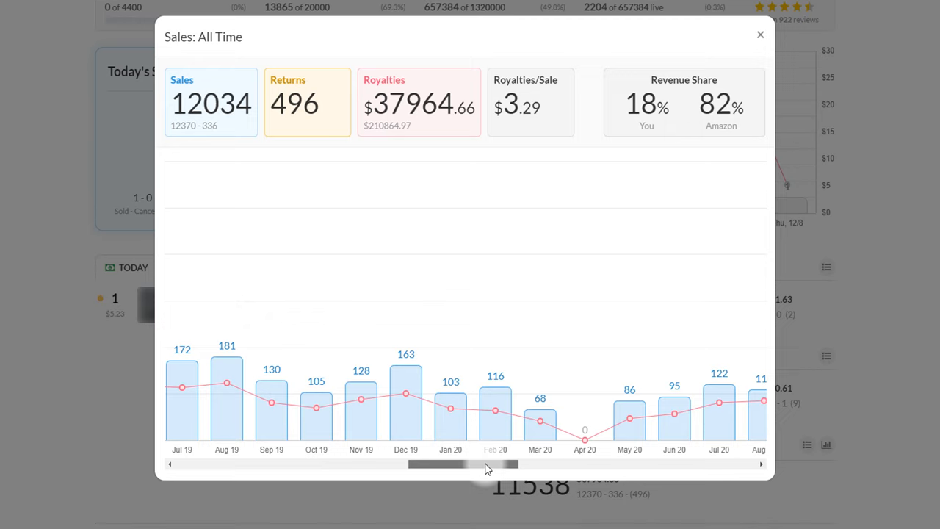
left_click_drag(485, 464, 514, 464)
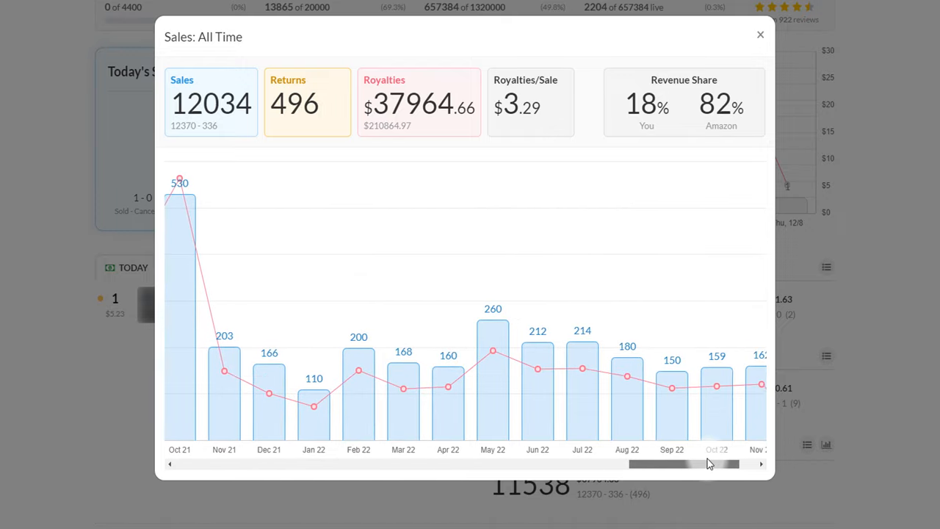
left_click_drag(684, 463, 724, 464)
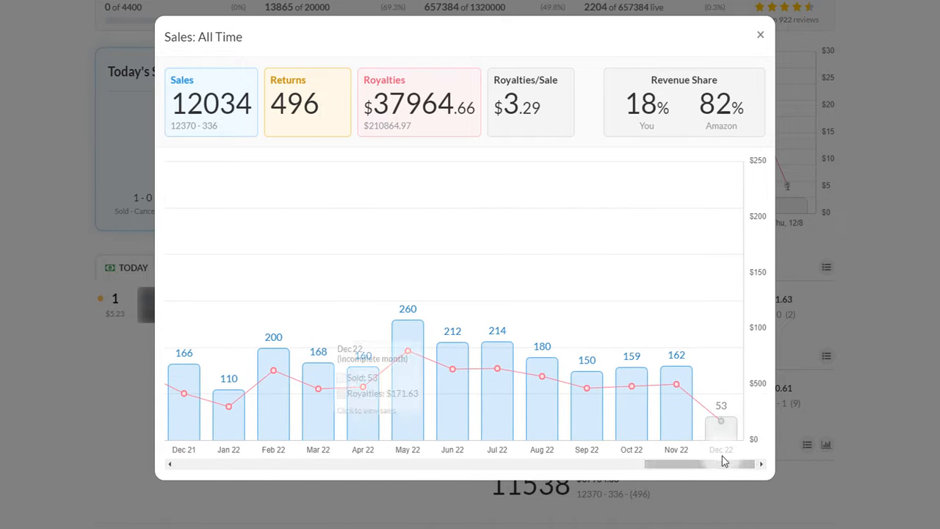
mouse_move(371, 379)
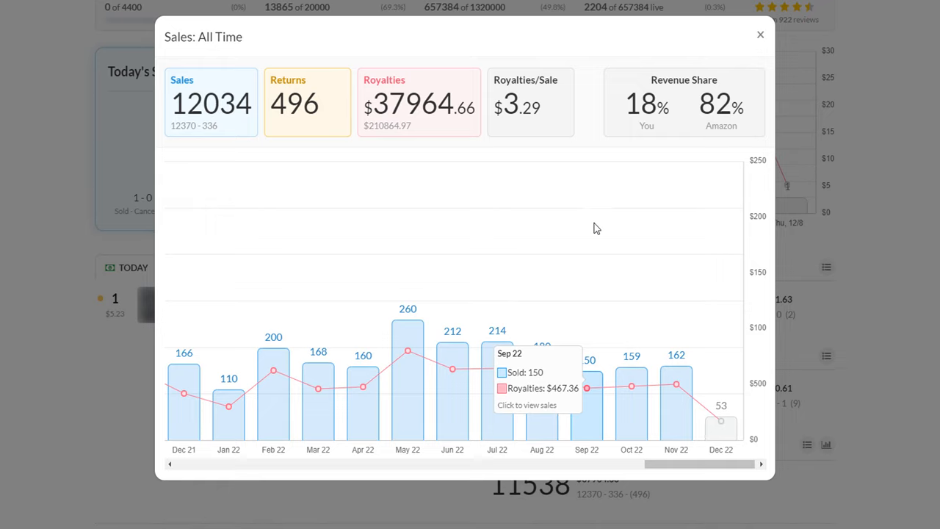
mouse_move(605, 133)
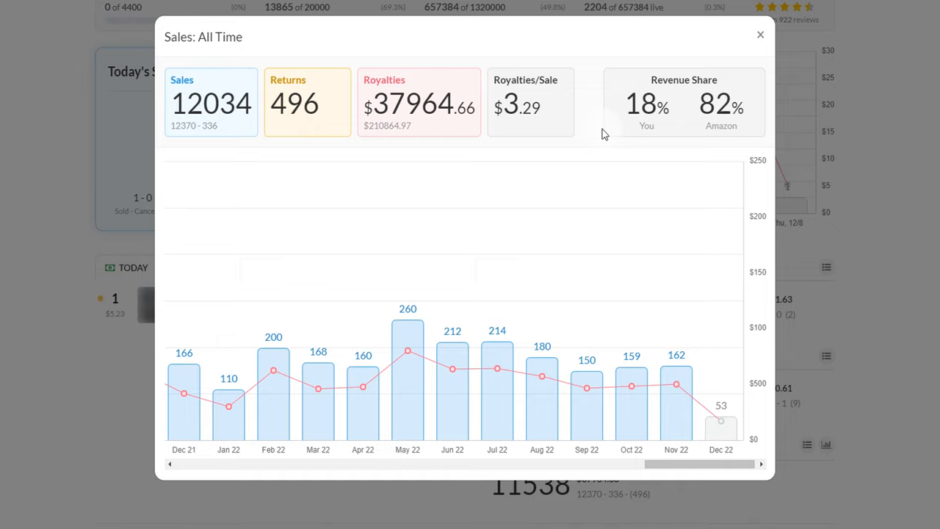
mouse_move(733, 43)
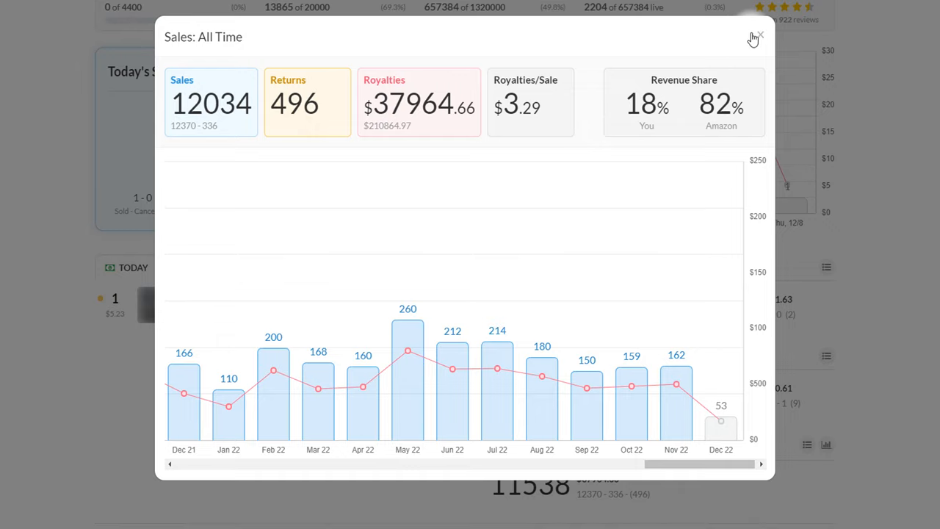
left_click(757, 36)
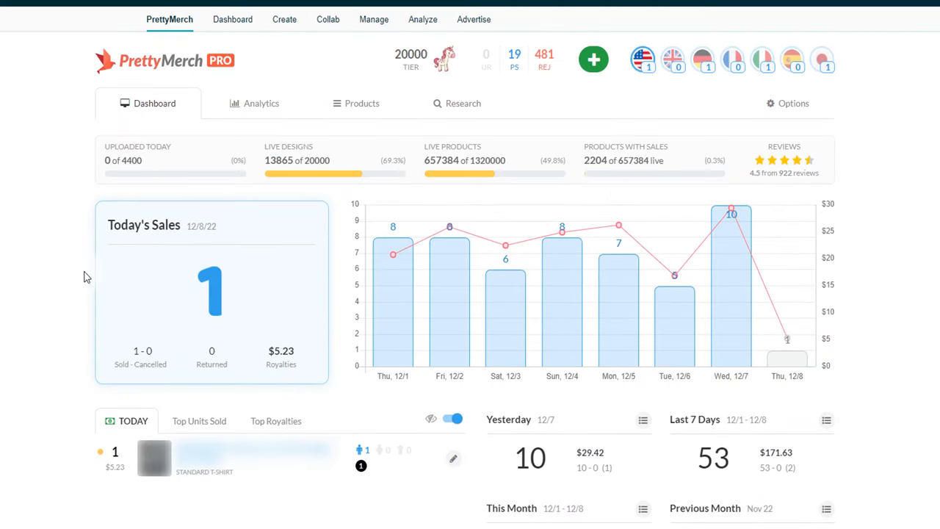
scroll("up", 3)
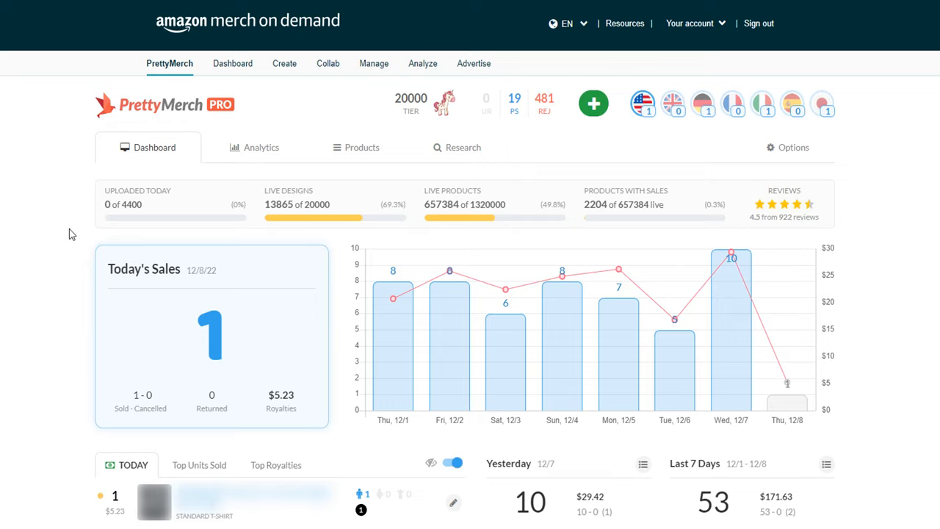
scroll("down", 3)
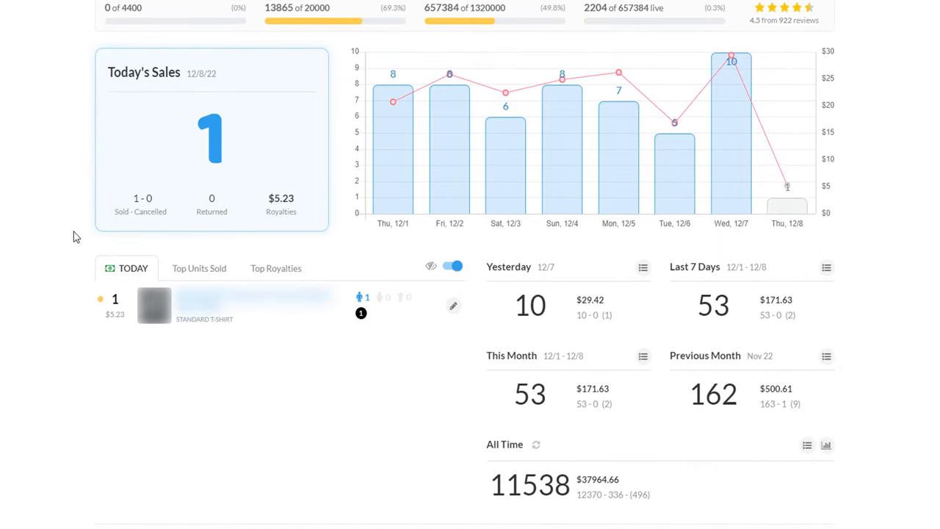
scroll("up", 3)
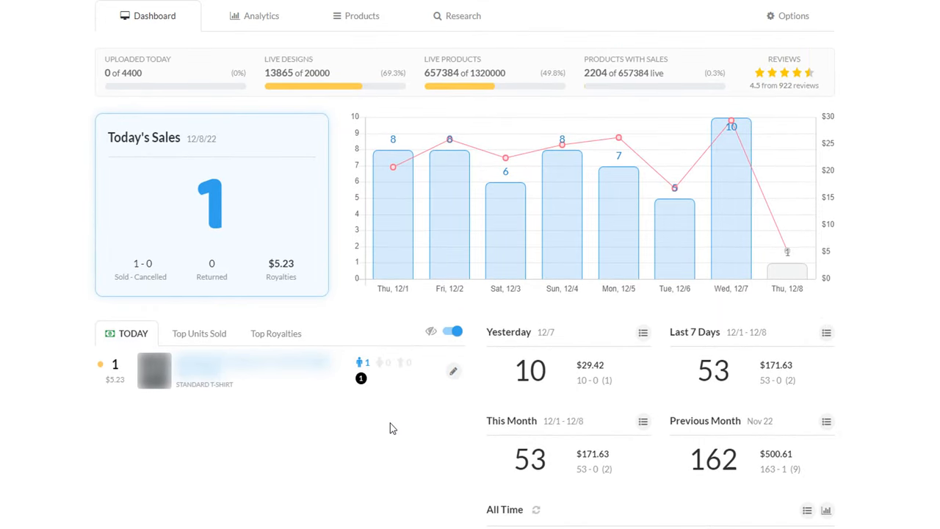
mouse_move(731, 198)
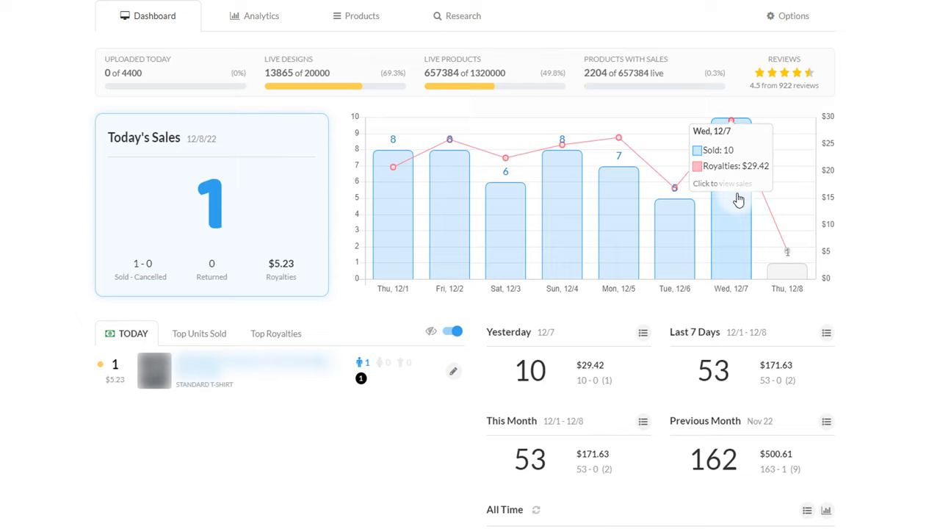
mouse_move(862, 407)
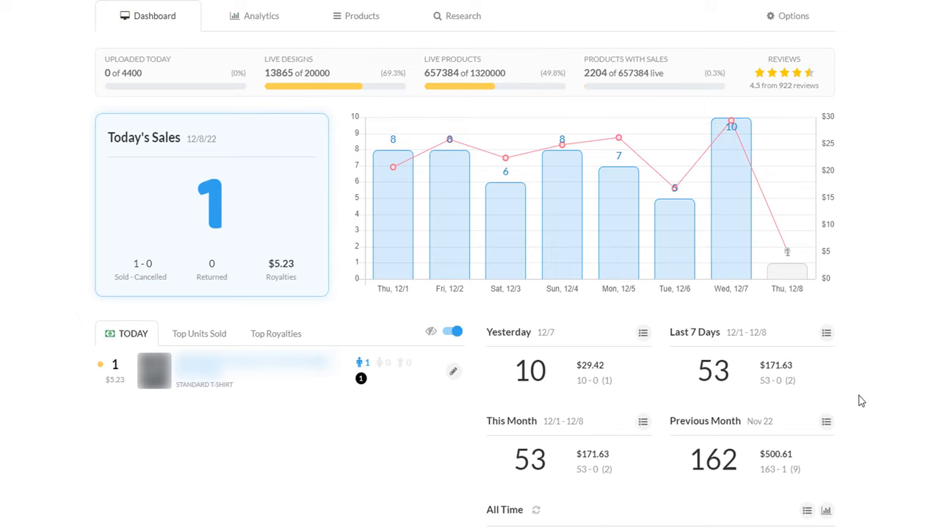
mouse_move(774, 410)
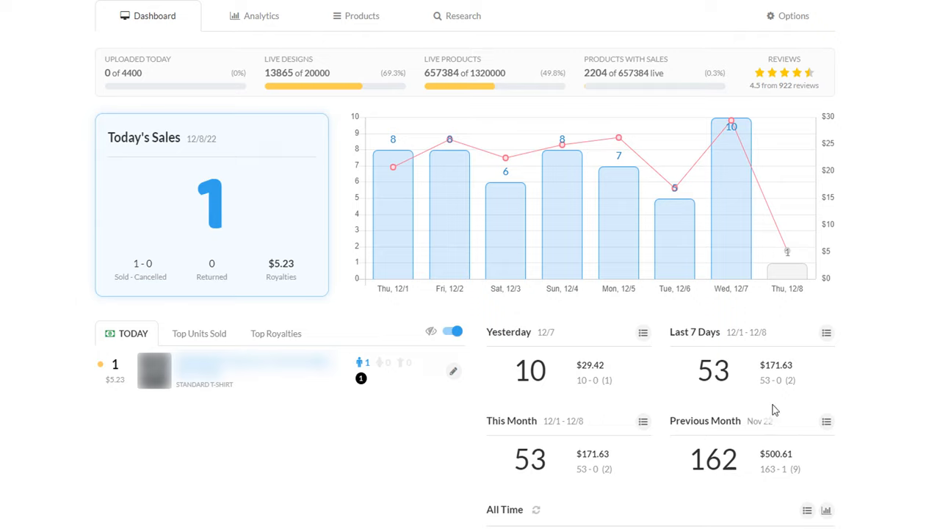
mouse_move(769, 397)
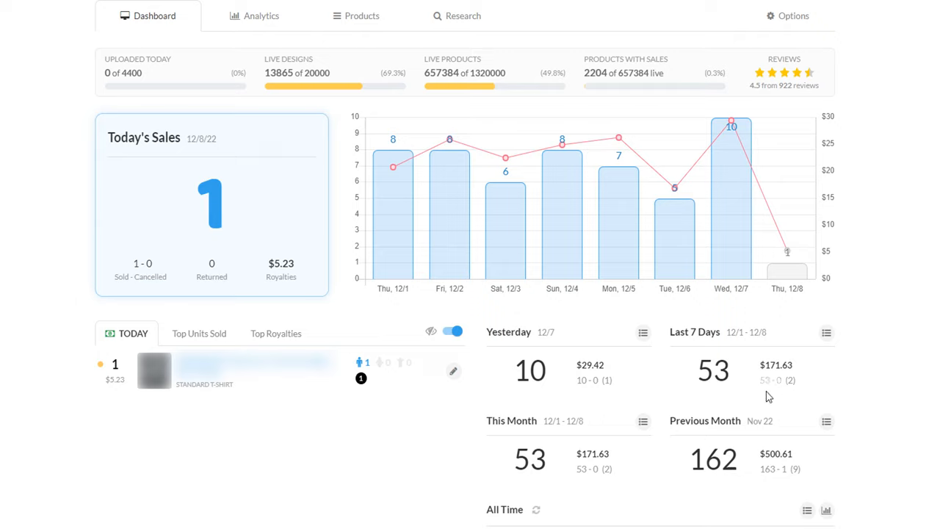